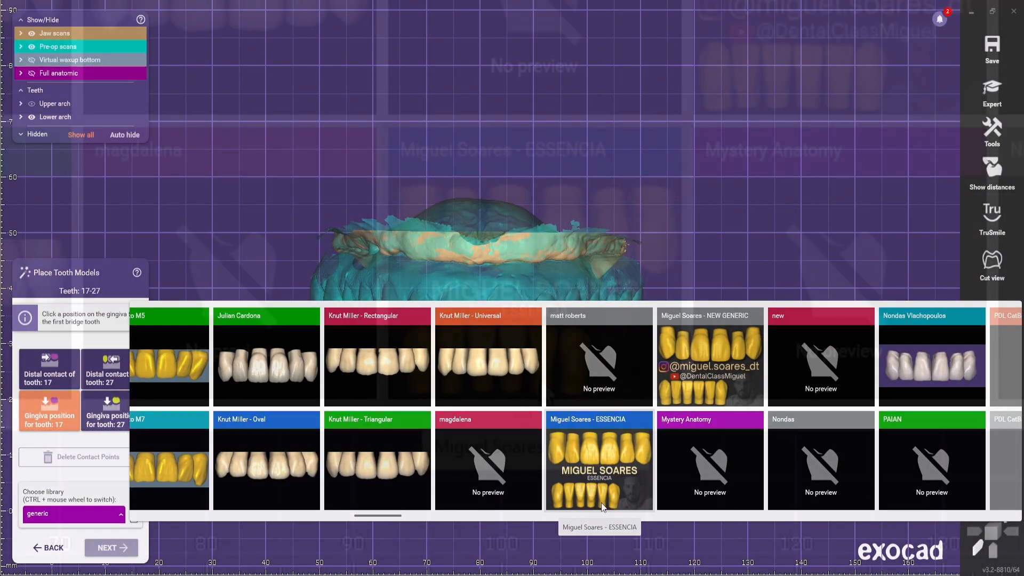
Step: Choose the Miguel Soares - ESSENCIA library for upper teeth 17–27 and close the gallery
{"action": "left_click", "coordinate": [599, 460]}
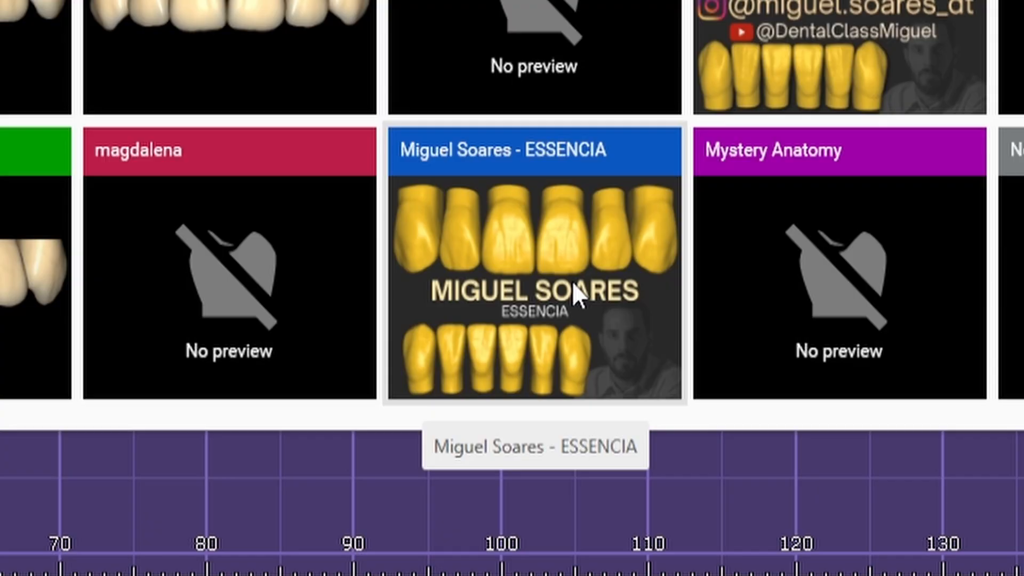
{"action": "mouse_move", "coordinate": [529, 310]}
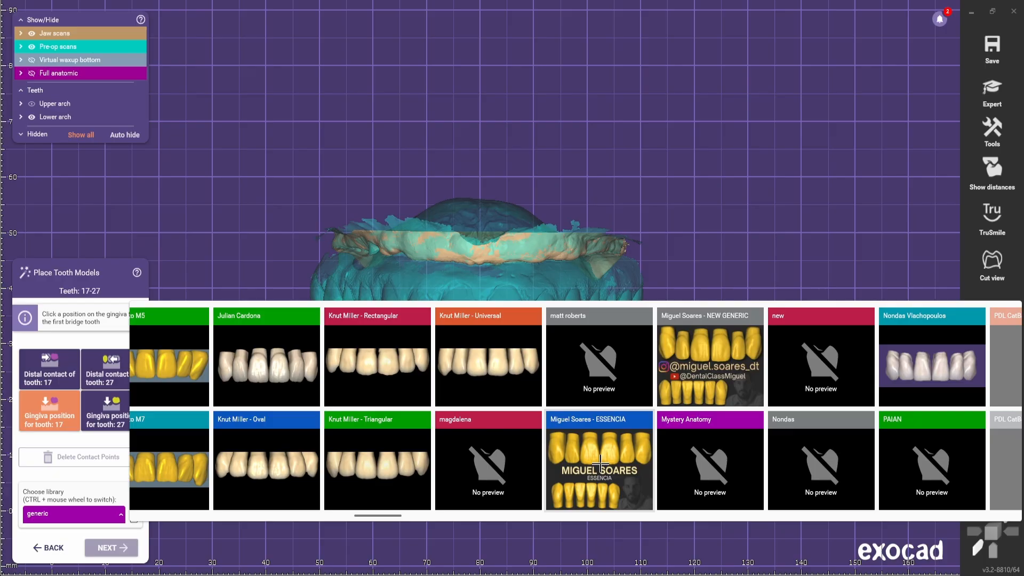
{"action": "left_click", "coordinate": [598, 459]}
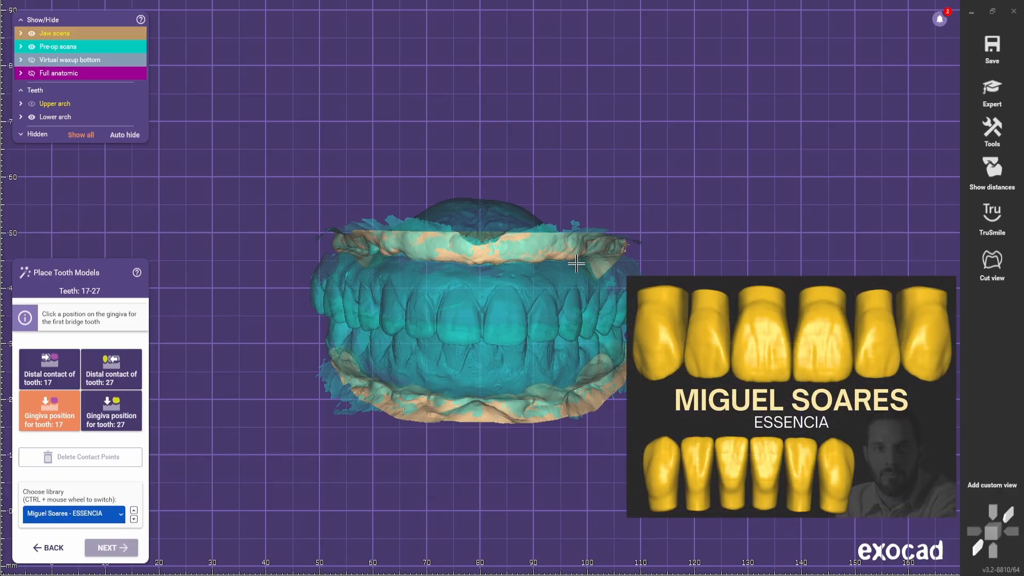
{"action": "mouse_move", "coordinate": [357, 263]}
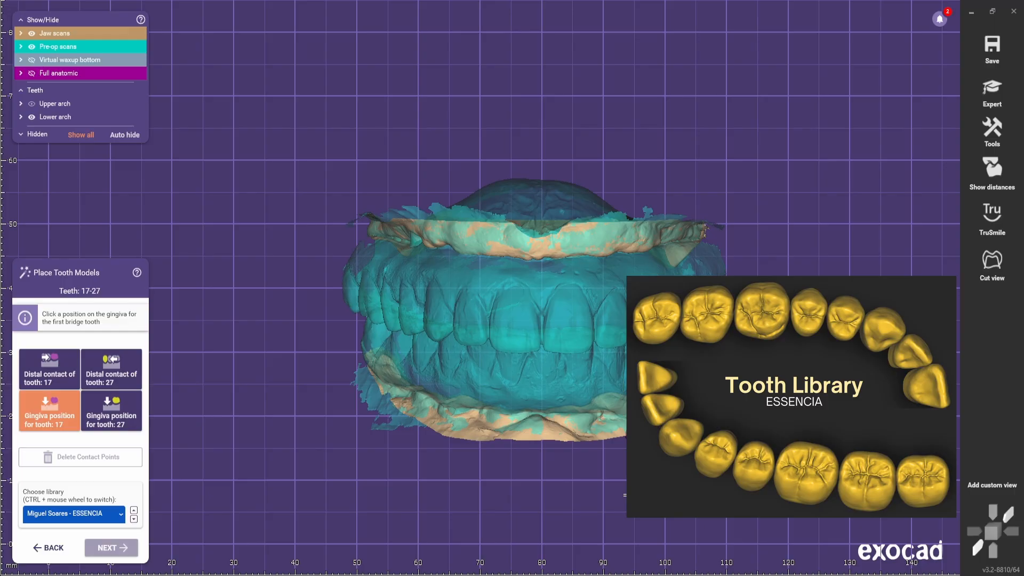
Step: Advance to the lower arch 37–47 and mark the gingiva position for tooth 47
{"action": "left_click", "coordinate": [990, 484]}
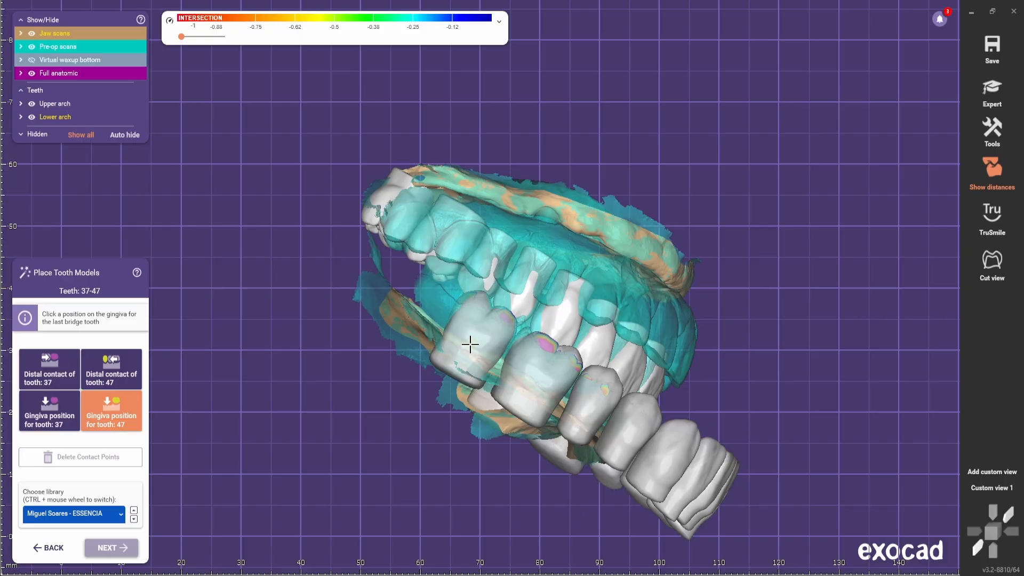
{"action": "left_click", "coordinate": [110, 547]}
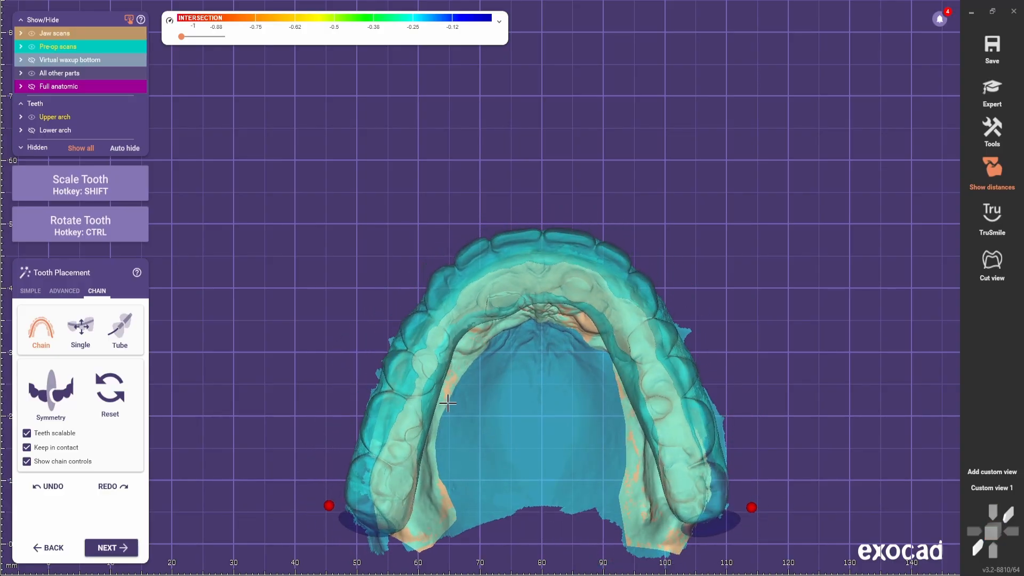
Step: Save a custom view, show full anatomic teeth and move all upper teeth together along the arch
{"action": "left_click", "coordinate": [991, 458]}
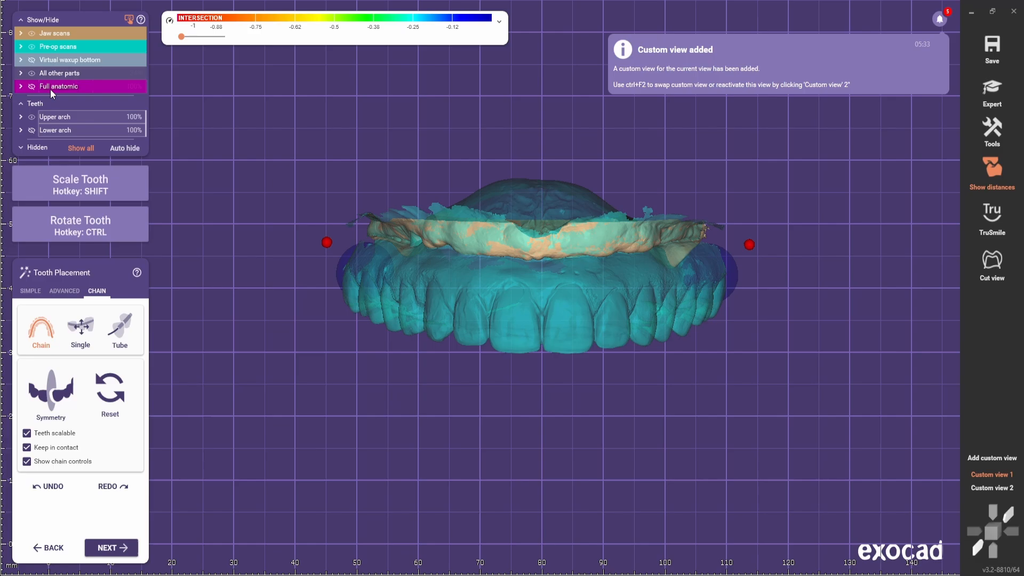
{"action": "left_click", "coordinate": [30, 290]}
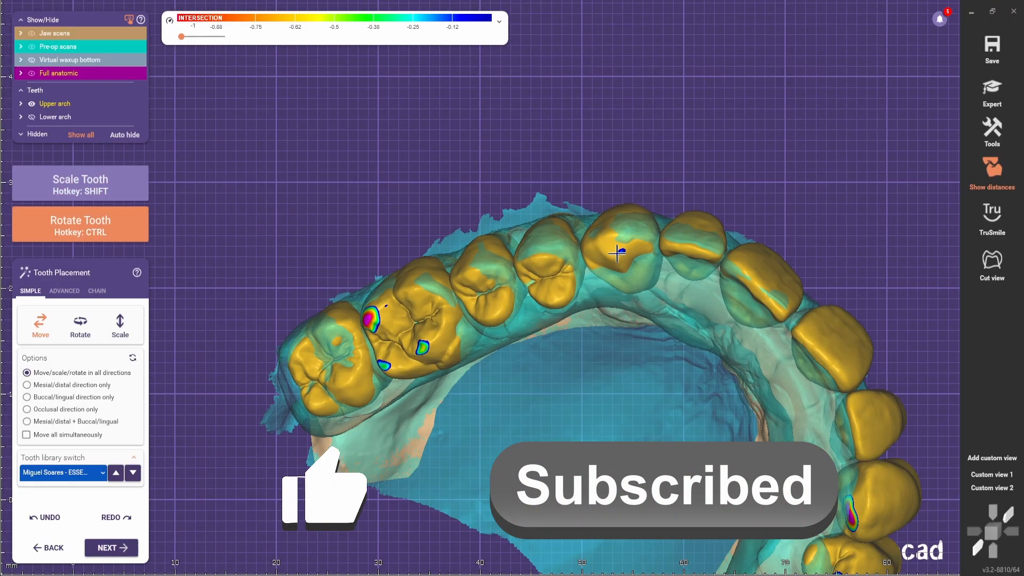
{"action": "middle_click", "coordinate": [617, 253]}
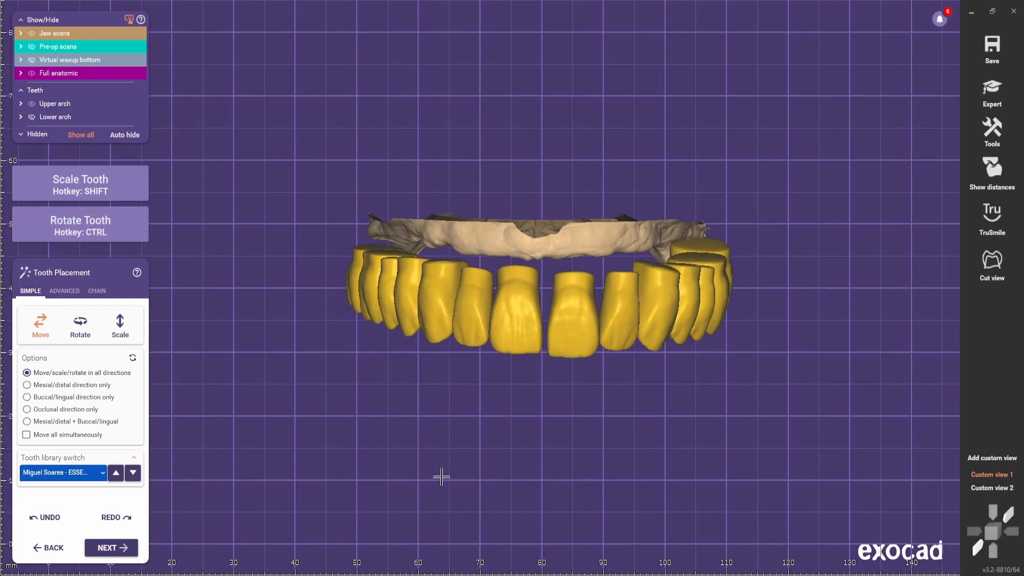
{"action": "left_click", "coordinate": [991, 474]}
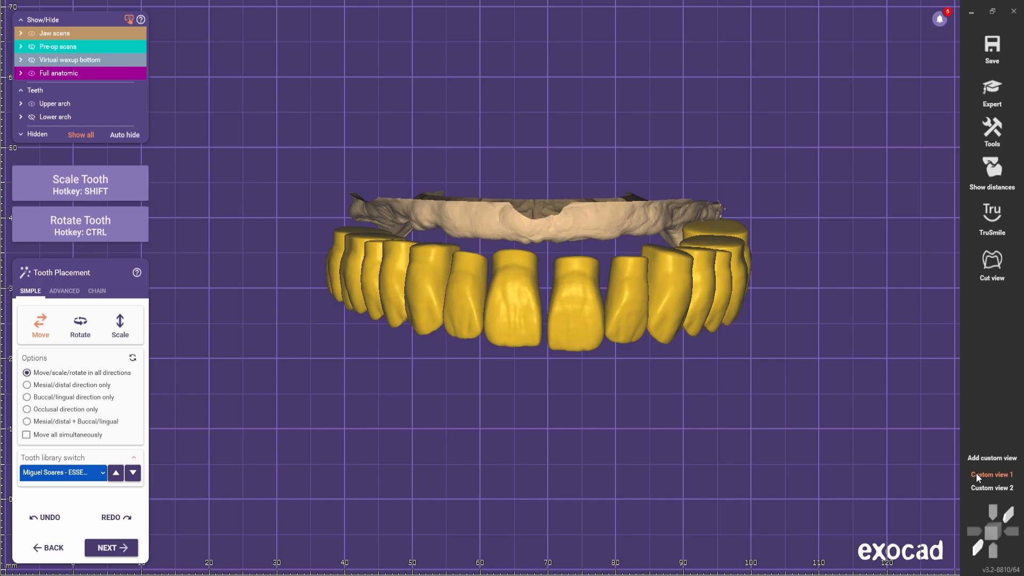
{"action": "left_click", "coordinate": [27, 434]}
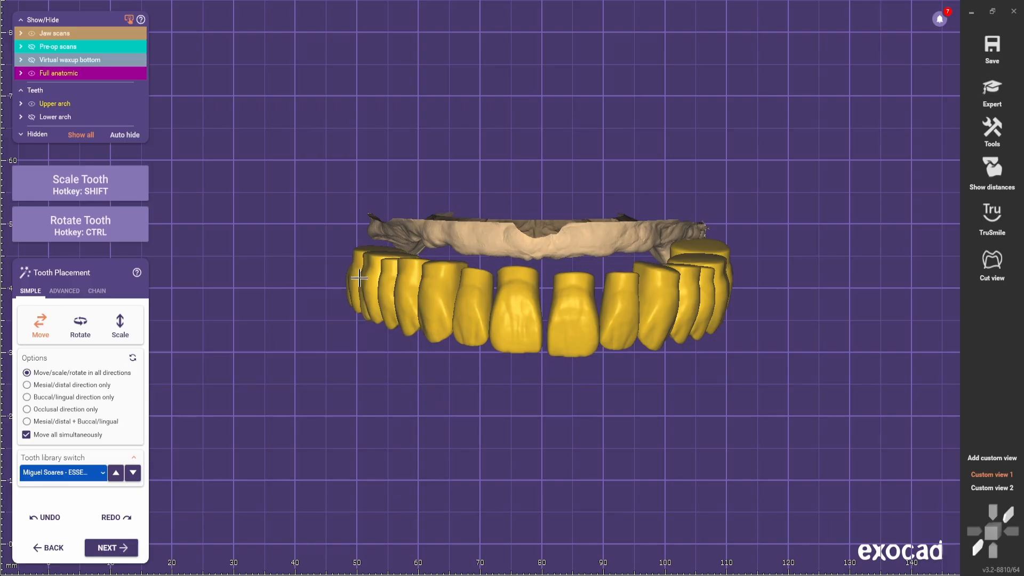
{"action": "left_click", "coordinate": [27, 434]}
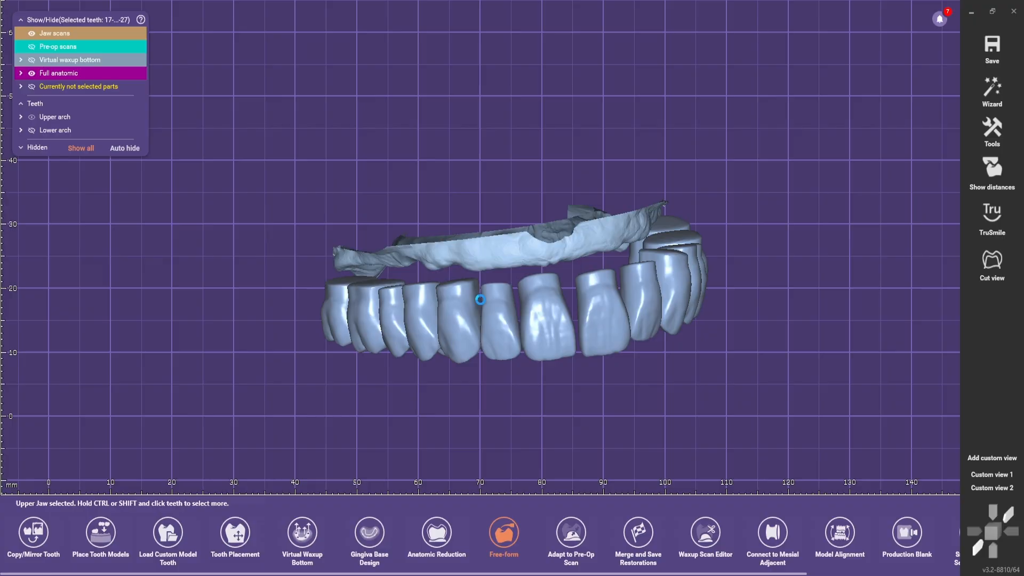
Step: Reopen Tooth Placement for the upper teeth in chain mode with chain scaling turned off
{"action": "right_click", "coordinate": [479, 299]}
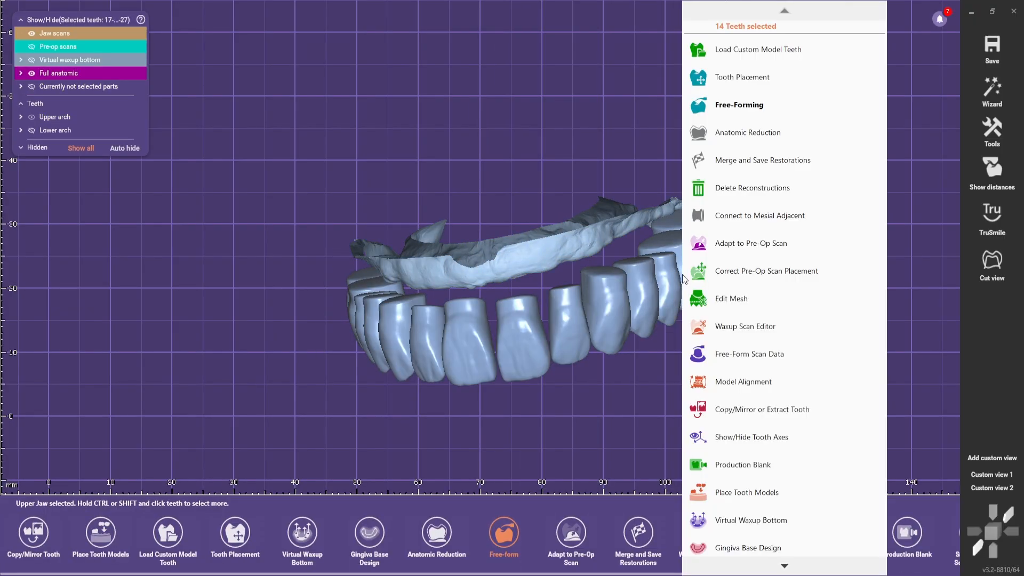
{"action": "left_click", "coordinate": [742, 76]}
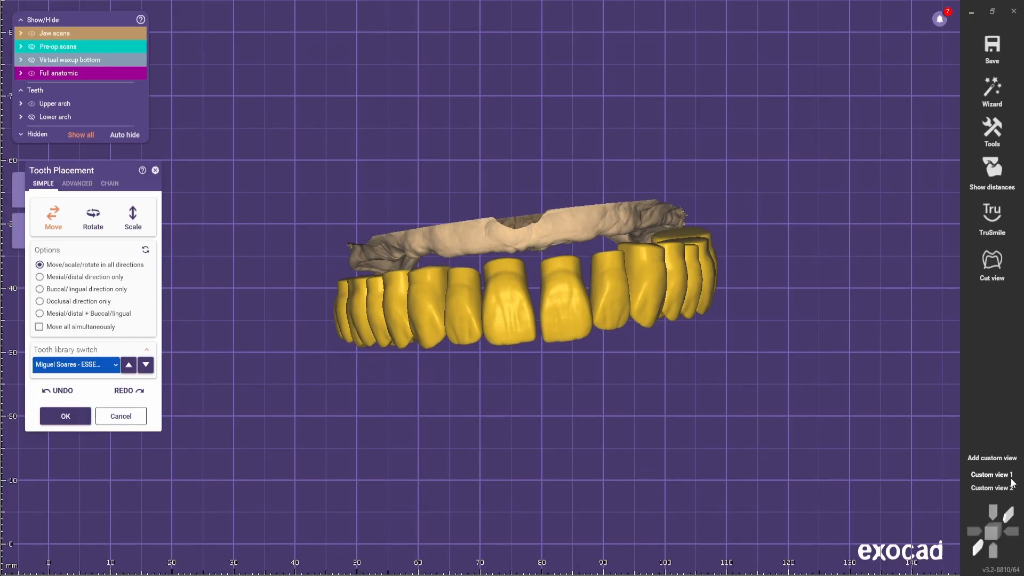
{"action": "left_click", "coordinate": [108, 183]}
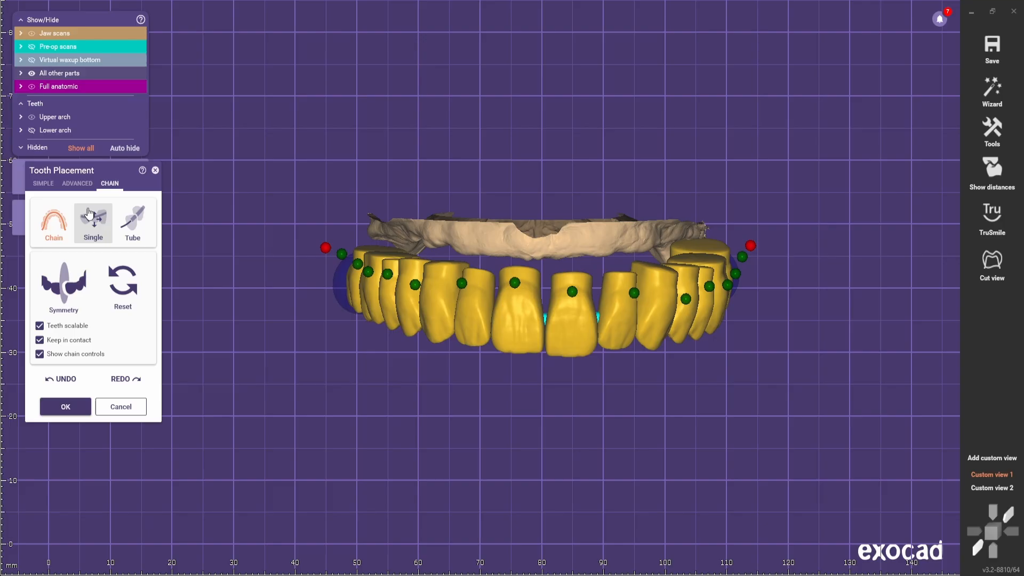
{"action": "left_click", "coordinate": [39, 326]}
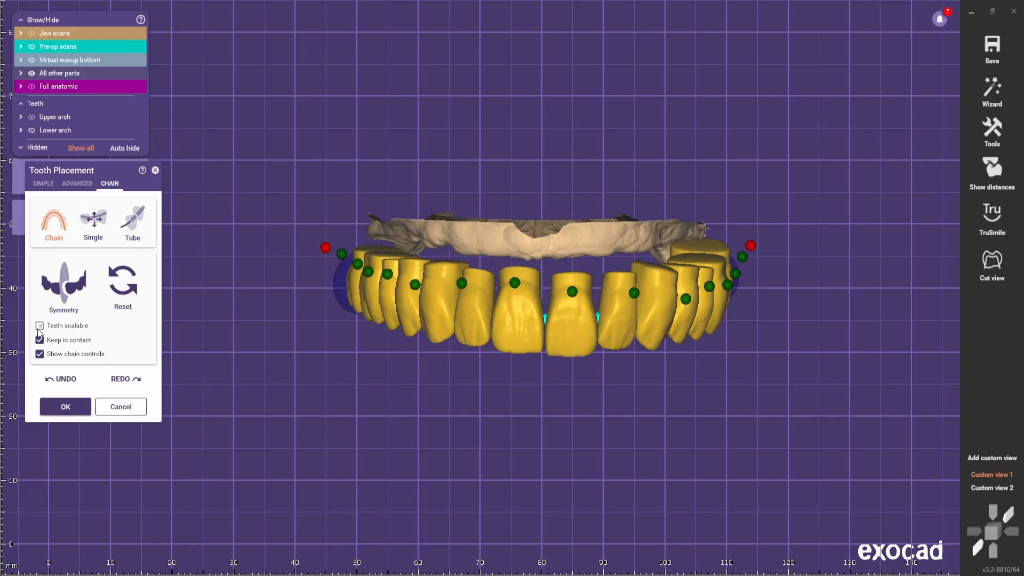
Step: Turn off neighbour contact, undo the last change and preview right-to-left symmetry
{"action": "left_click", "coordinate": [39, 353]}
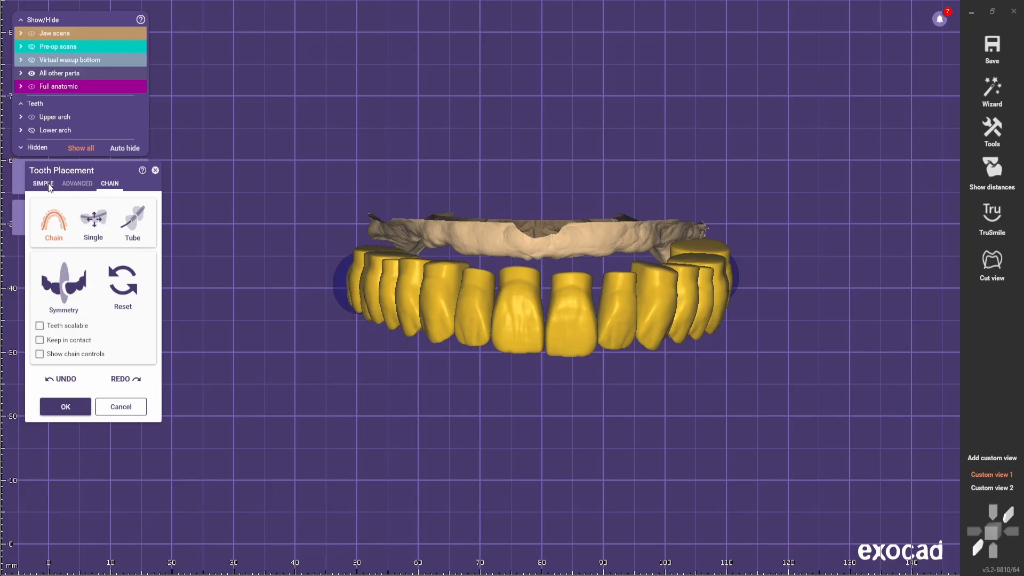
{"action": "left_click", "coordinate": [43, 184]}
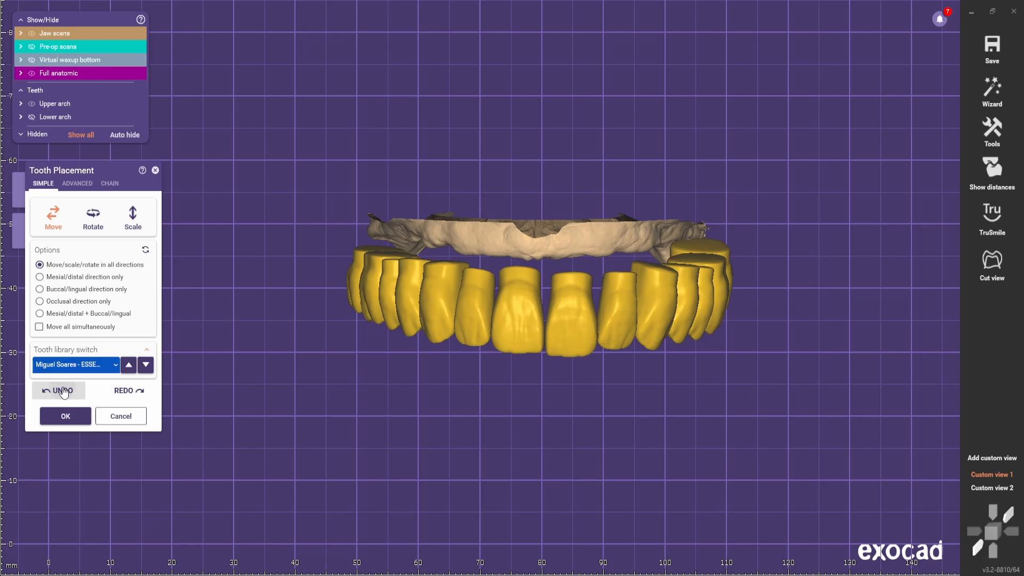
{"action": "left_click", "coordinate": [58, 390]}
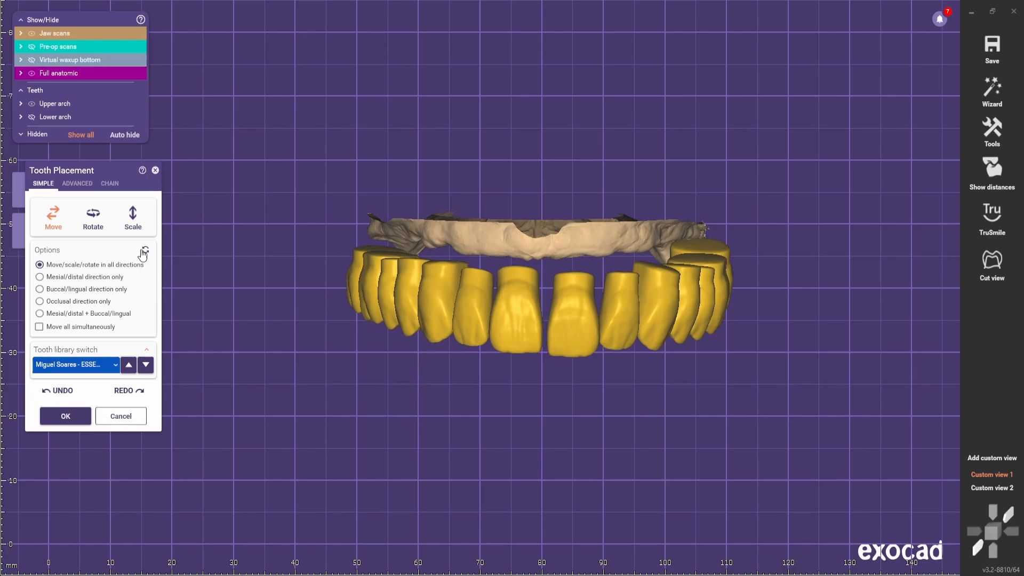
{"action": "left_click", "coordinate": [109, 183]}
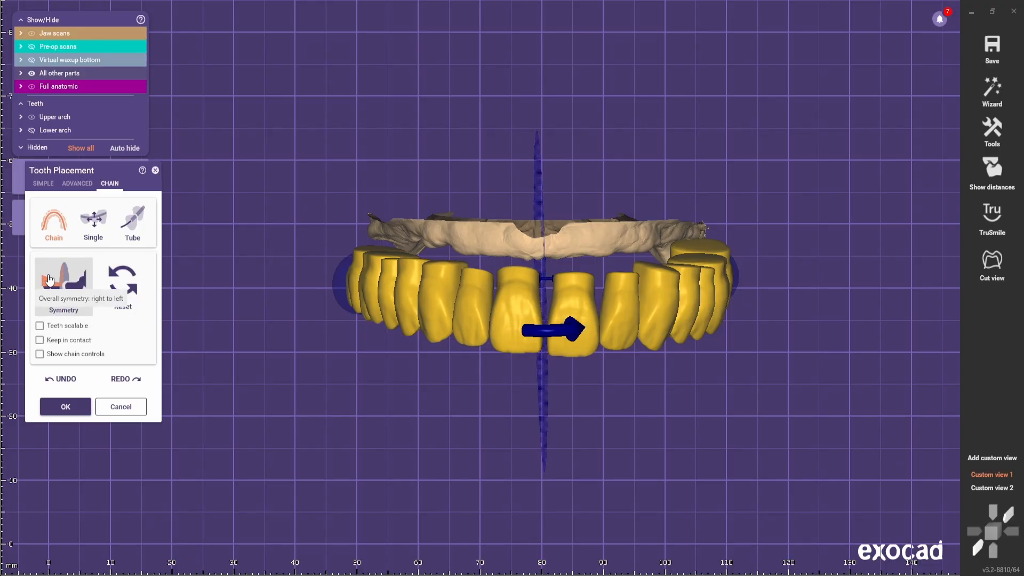
{"action": "mouse_move", "coordinate": [64, 274]}
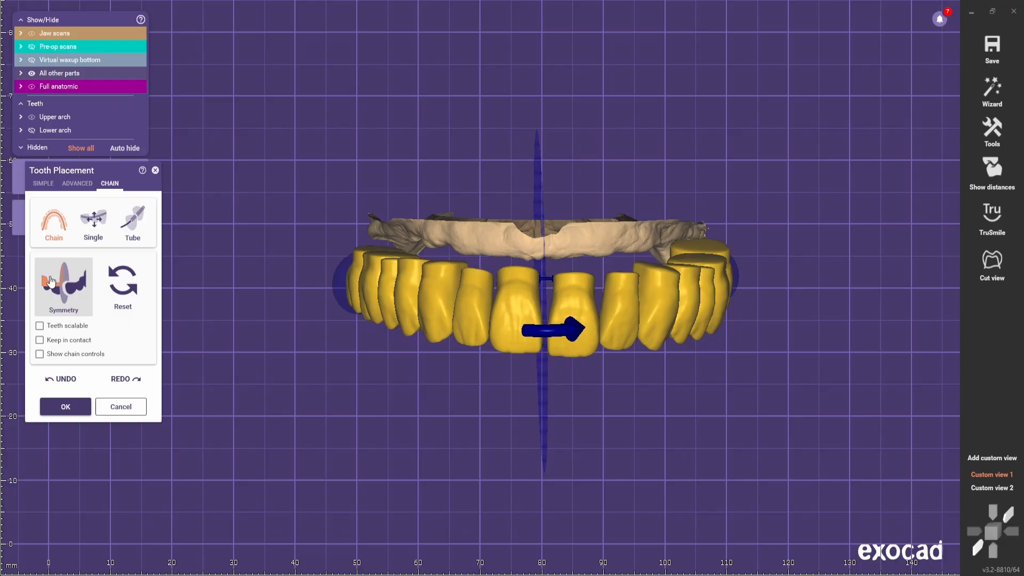
{"action": "mouse_move", "coordinate": [64, 278]}
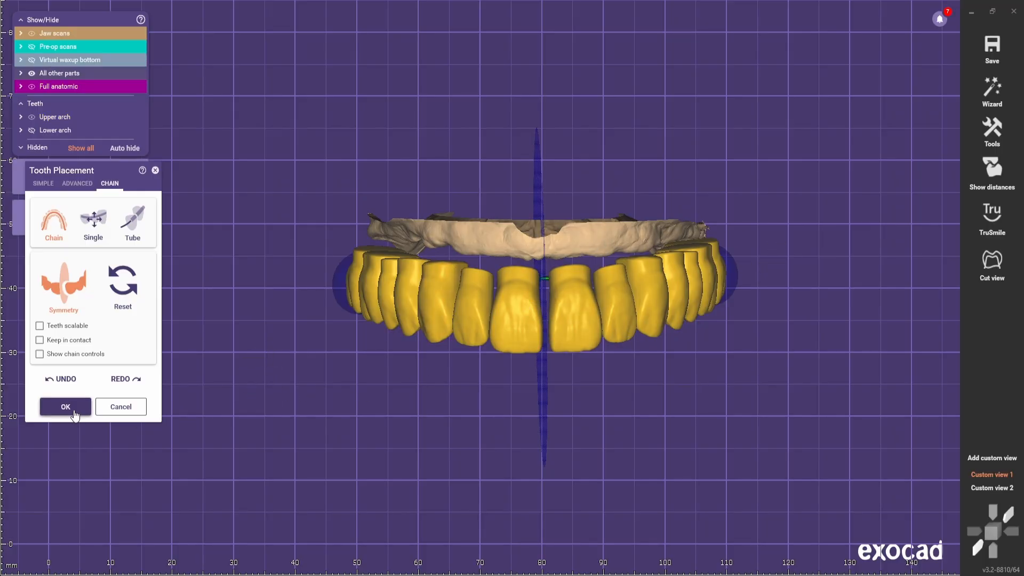
Step: Confirm the symmetrical upper tooth arrangement with OK
{"action": "left_click", "coordinate": [65, 406]}
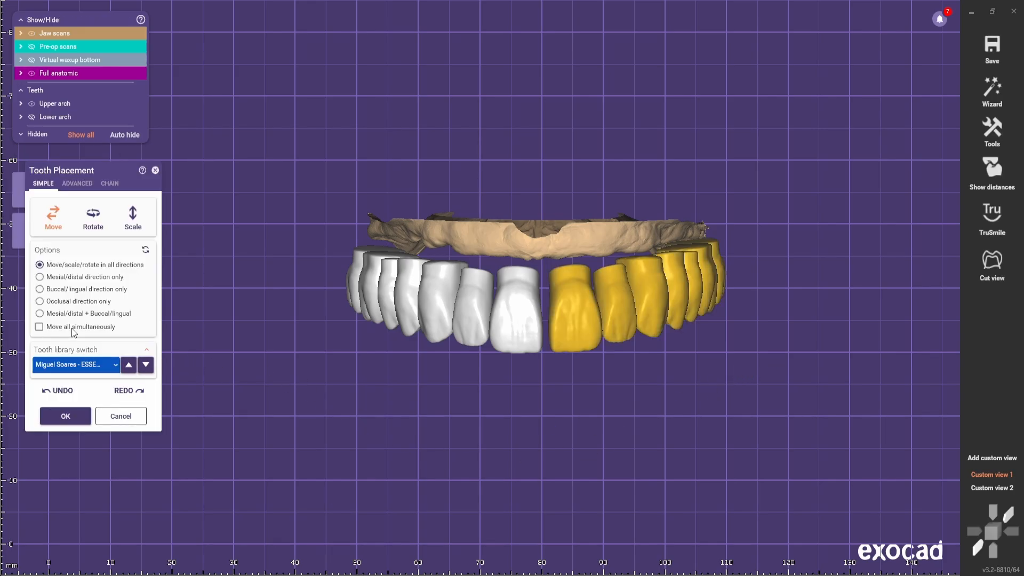
{"action": "left_click", "coordinate": [39, 326]}
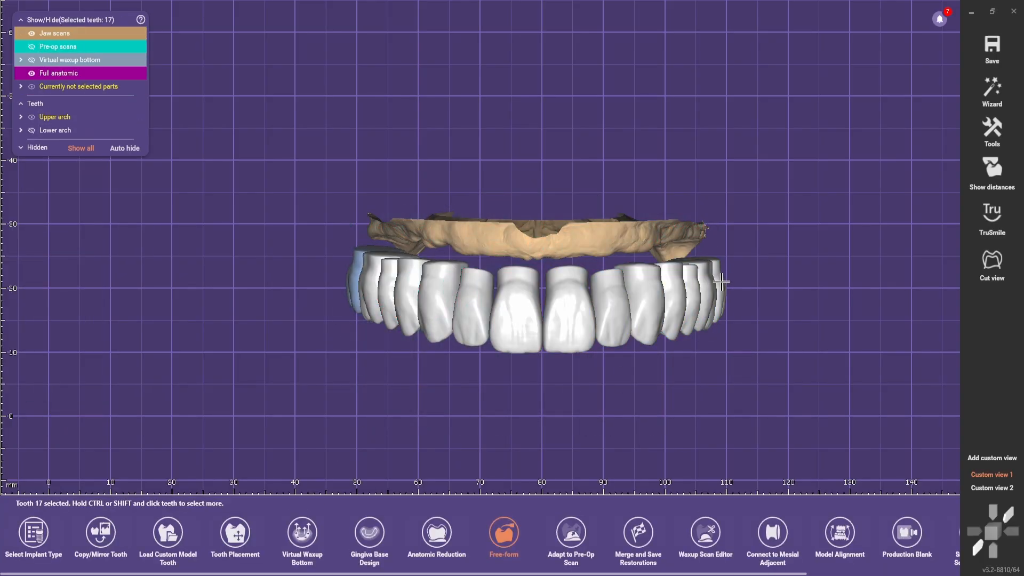
Step: Switch to the saved occlusal view and fine-tune individual upper teeth in Simple mode
{"action": "left_click", "coordinate": [235, 535]}
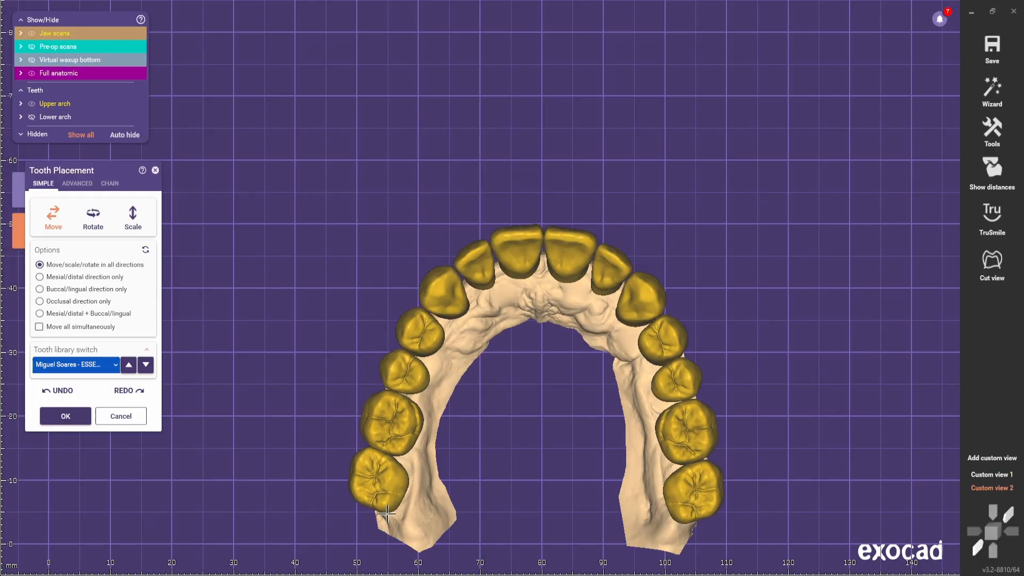
{"action": "scroll", "scroll_direction": "up", "scroll_amount": 3}
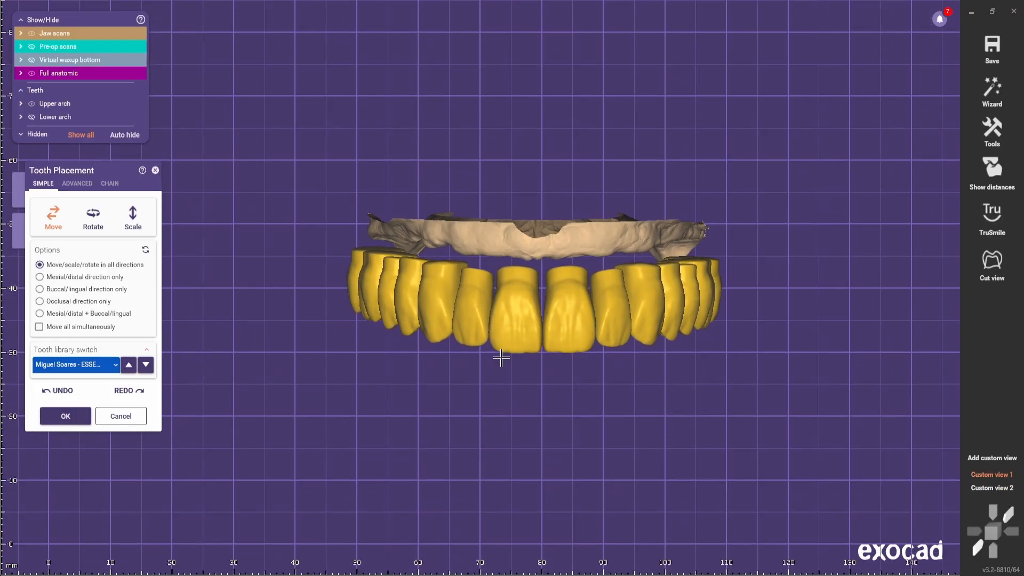
{"action": "left_click", "coordinate": [31, 46]}
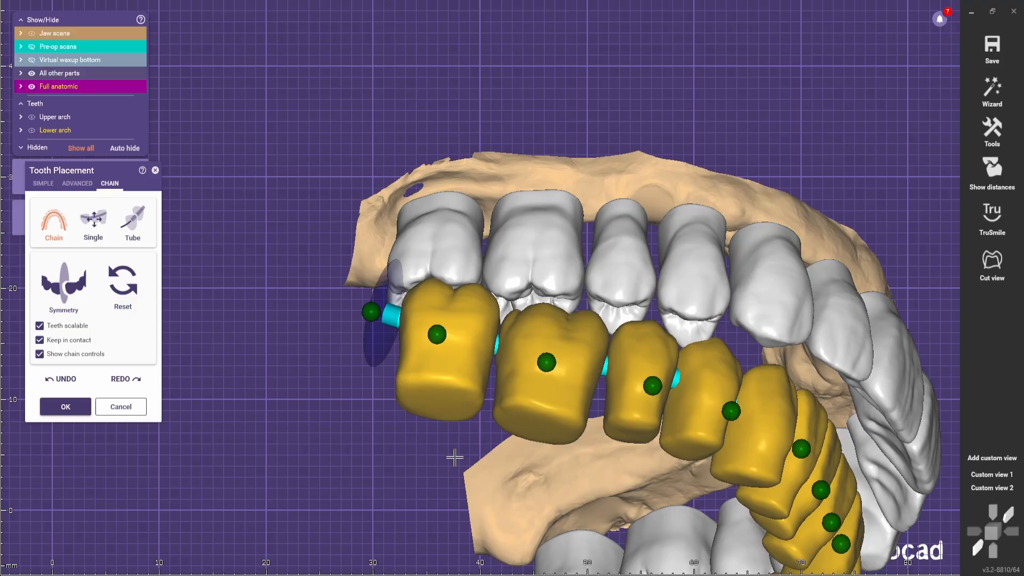
Step: Drag the distal chain control point to bend the lower tooth chain inside the upper arch
{"action": "scroll", "scroll_direction": "up", "scroll_amount": 3}
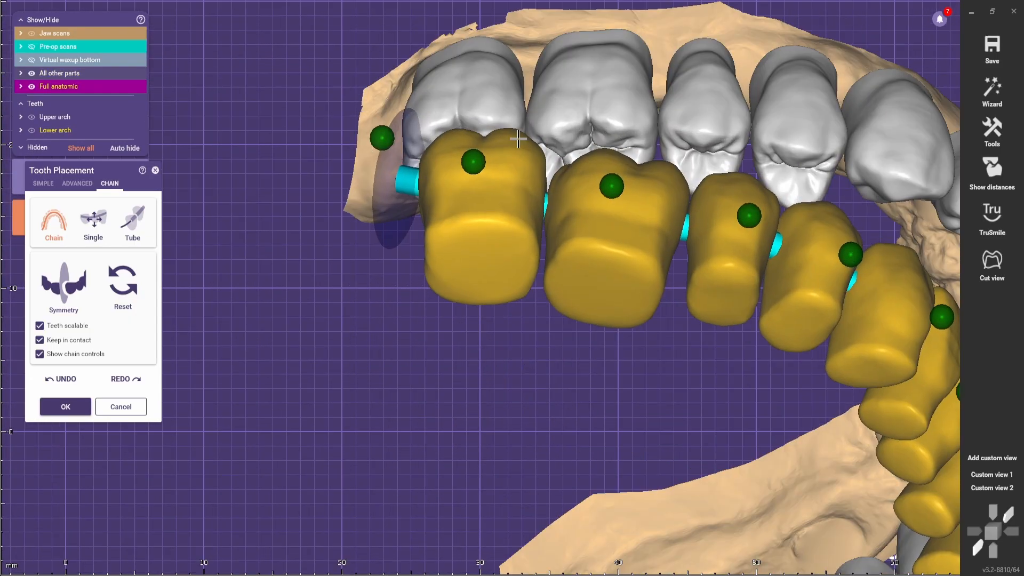
{"action": "left_click", "coordinate": [42, 183]}
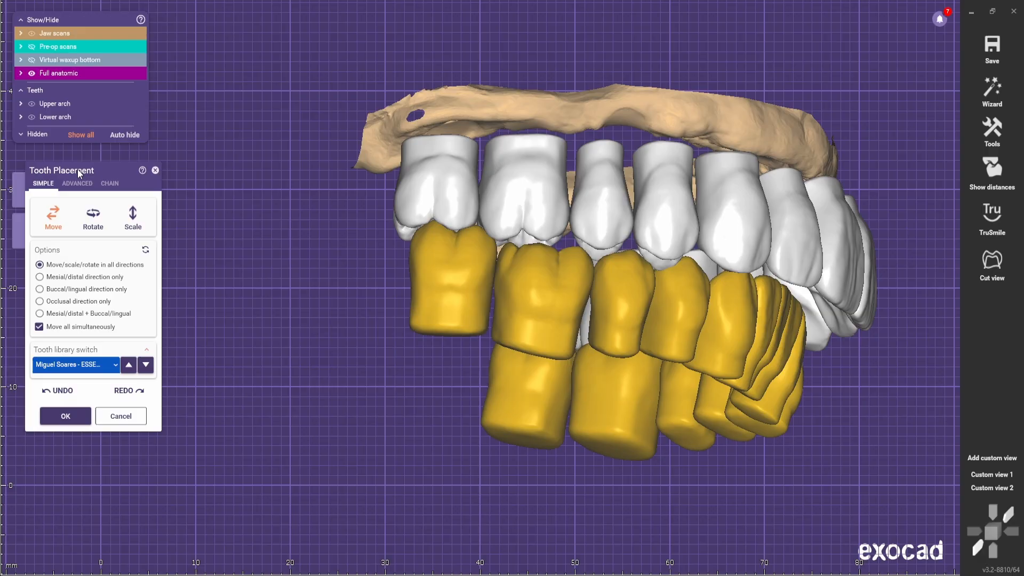
{"action": "left_click", "coordinate": [108, 184]}
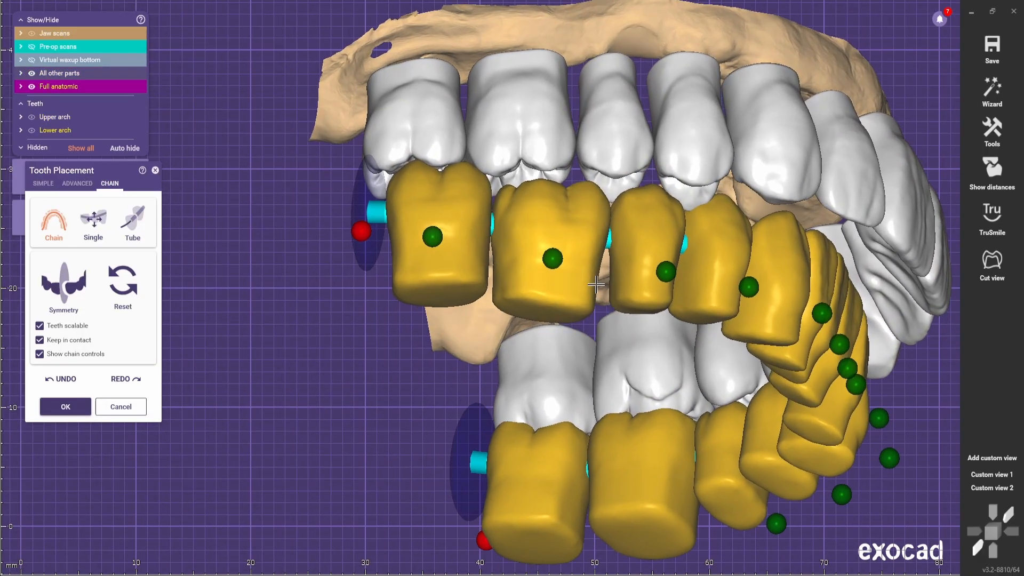
{"action": "left_click", "coordinate": [431, 236]}
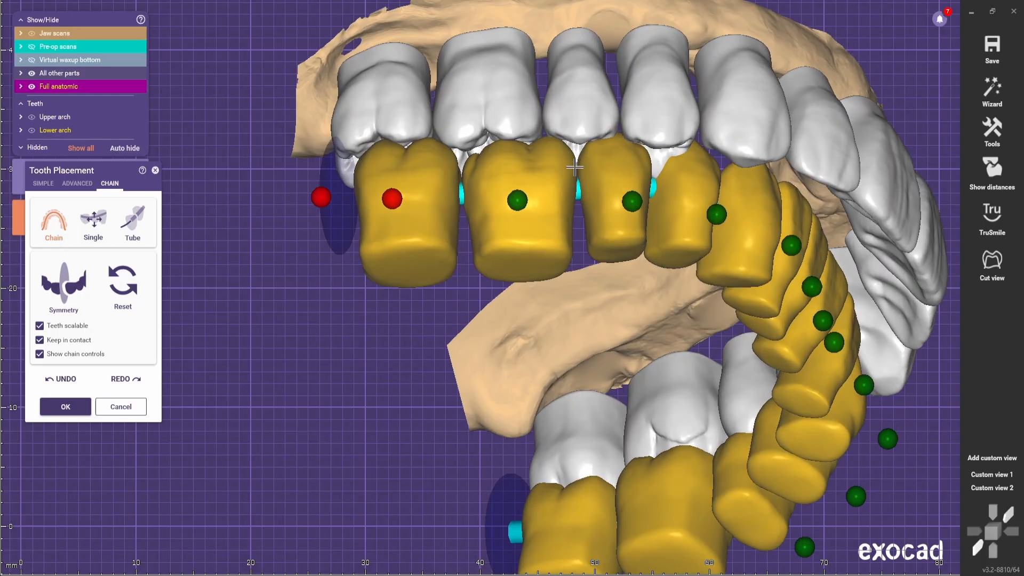
{"action": "left_click_drag", "start_coordinate": [575, 261], "coordinate": [568, 196]}
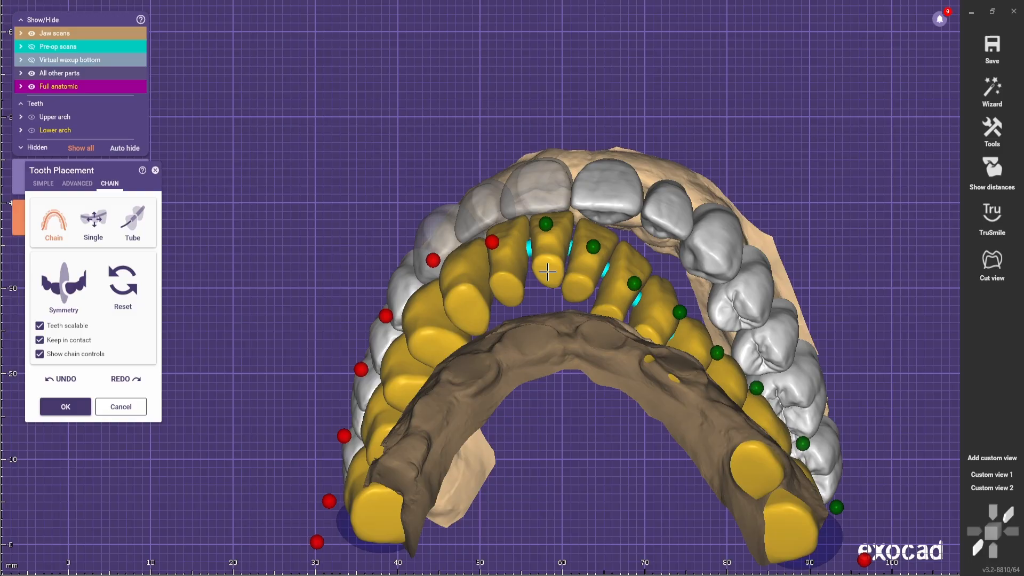
Step: Toggle between free placement and chain controls while checking the lower arch
{"action": "scroll", "scroll_direction": "down", "scroll_amount": 3}
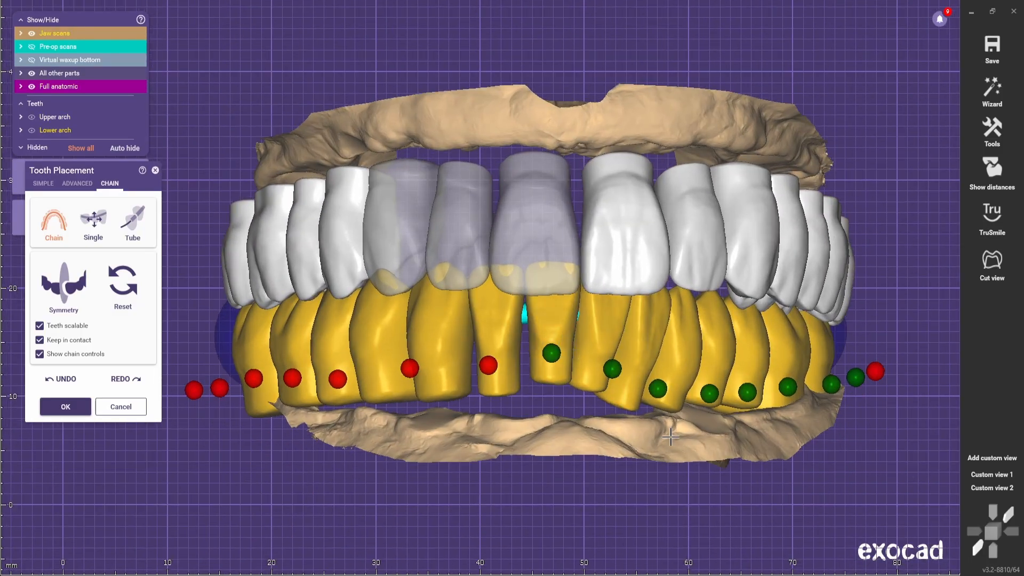
{"action": "left_click", "coordinate": [43, 183]}
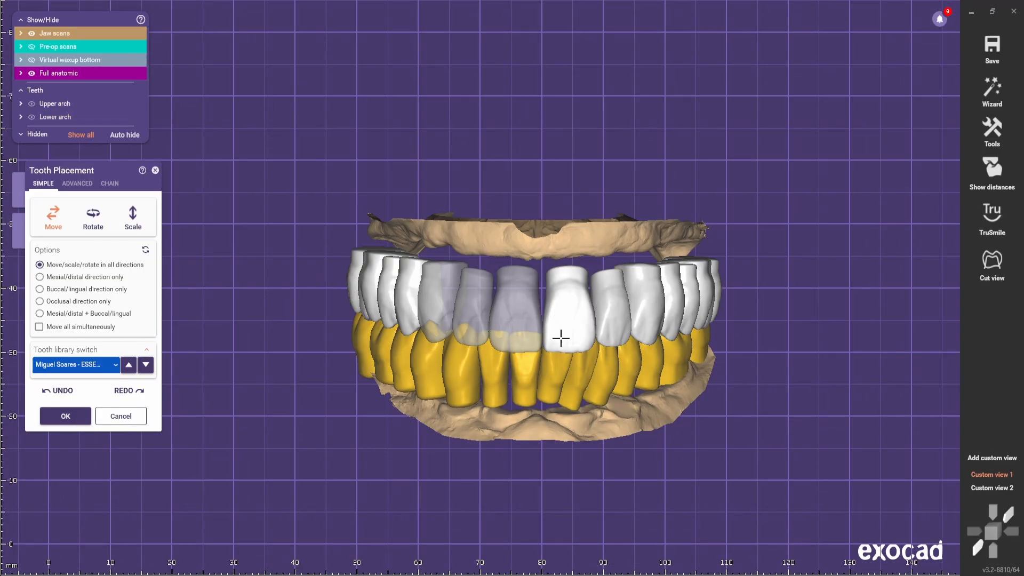
{"action": "left_click", "coordinate": [109, 183]}
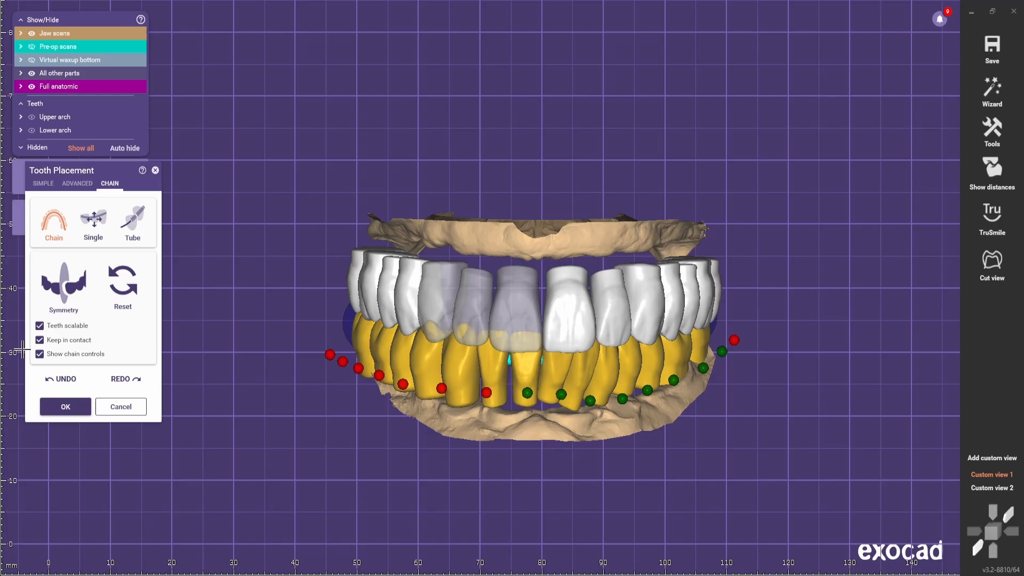
{"action": "left_click", "coordinate": [43, 183]}
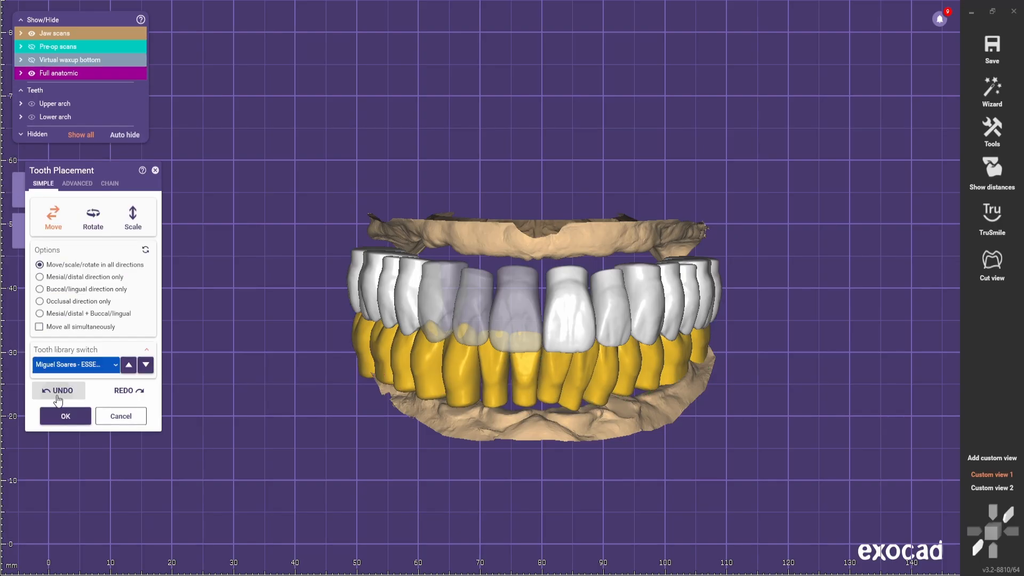
Step: Undo the last change, mirror the lower teeth symmetrically and select teeth 31–37
{"action": "left_click", "coordinate": [109, 183]}
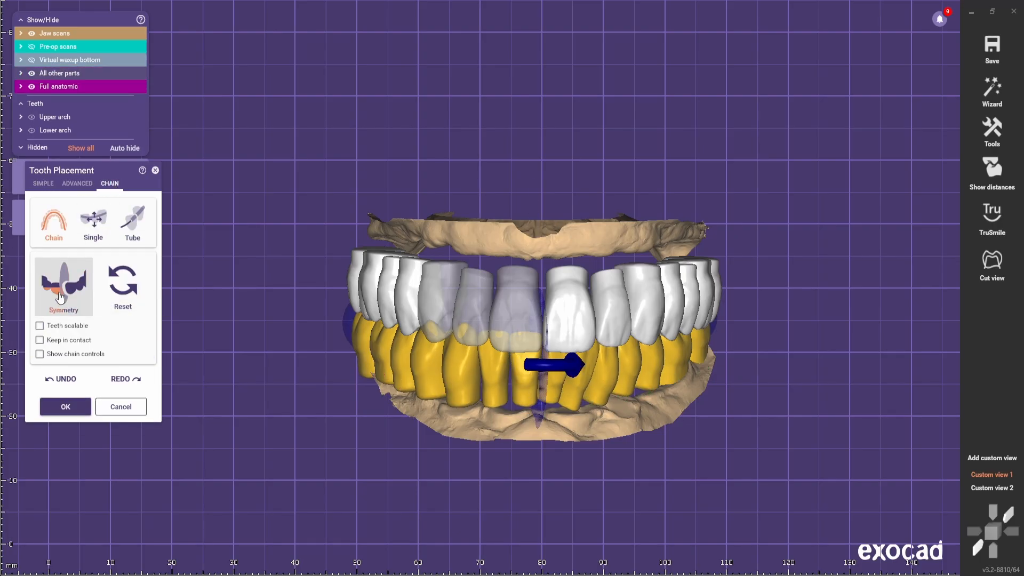
{"action": "left_click", "coordinate": [63, 286]}
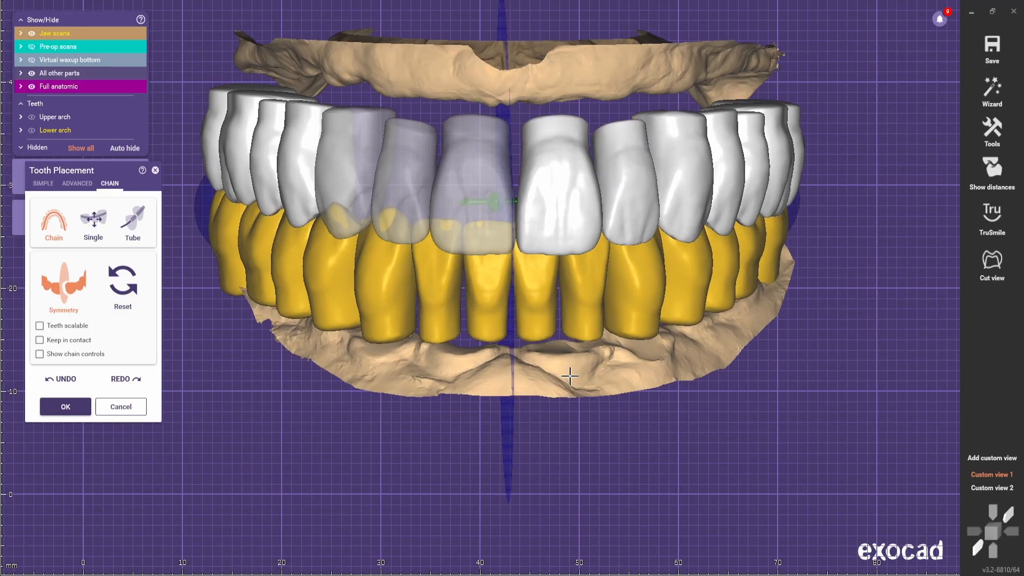
{"action": "left_click", "coordinate": [65, 407]}
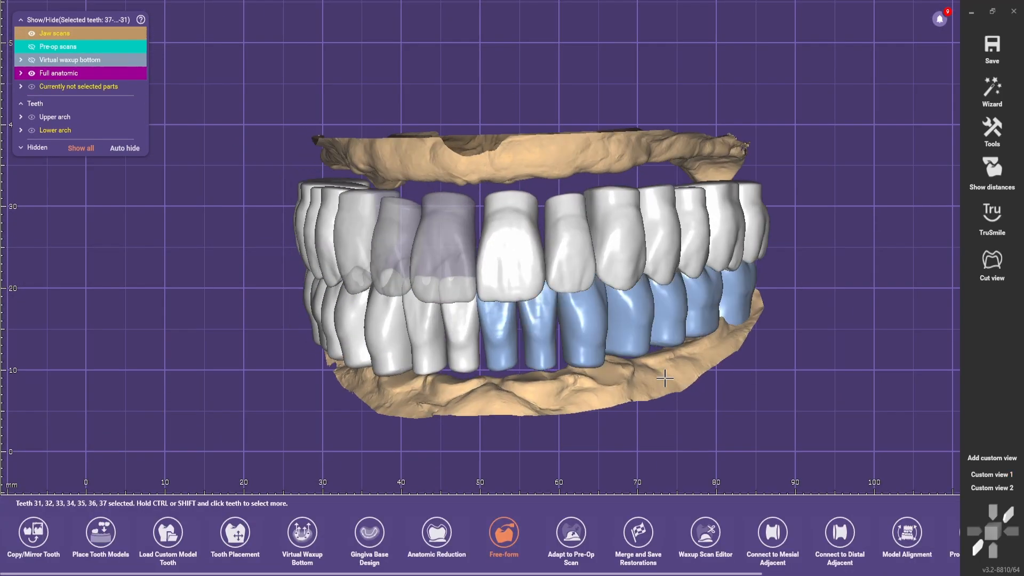
Step: Move the whole lower arch together into occlusion and show the intersection distance colour map
{"action": "left_click", "coordinate": [235, 535]}
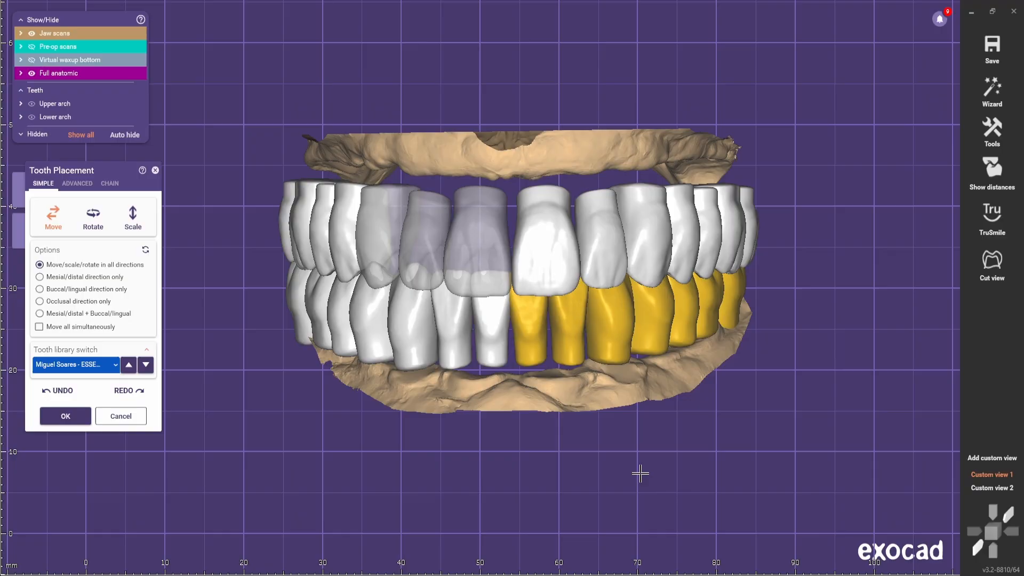
{"action": "left_click", "coordinate": [39, 326]}
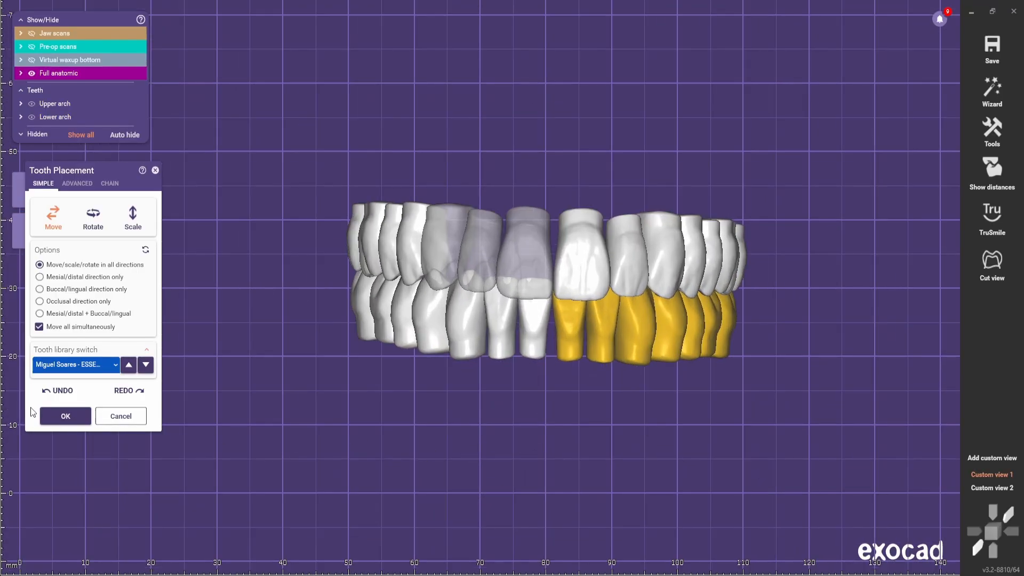
{"action": "left_click", "coordinate": [65, 416]}
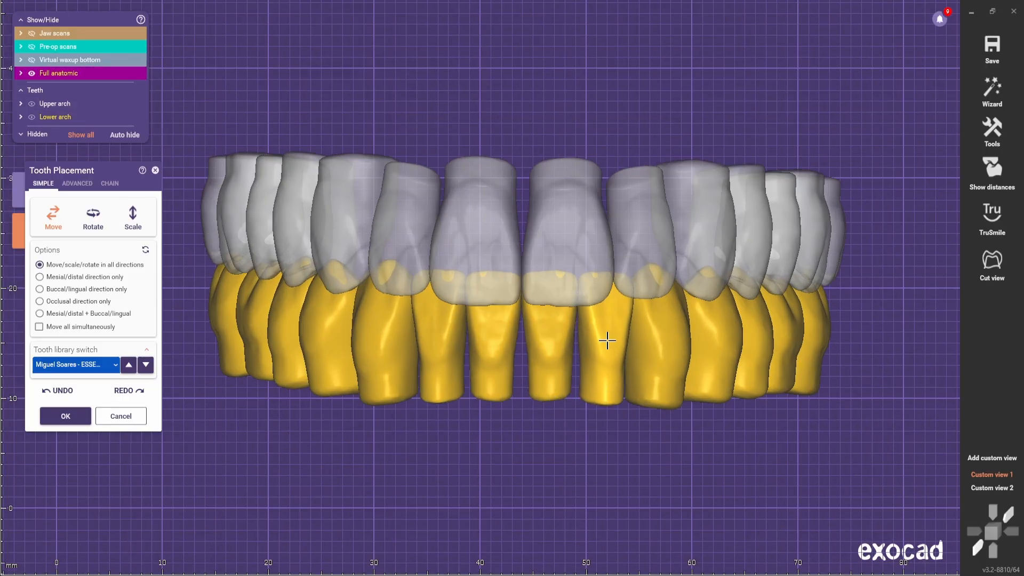
{"action": "left_click", "coordinate": [991, 169]}
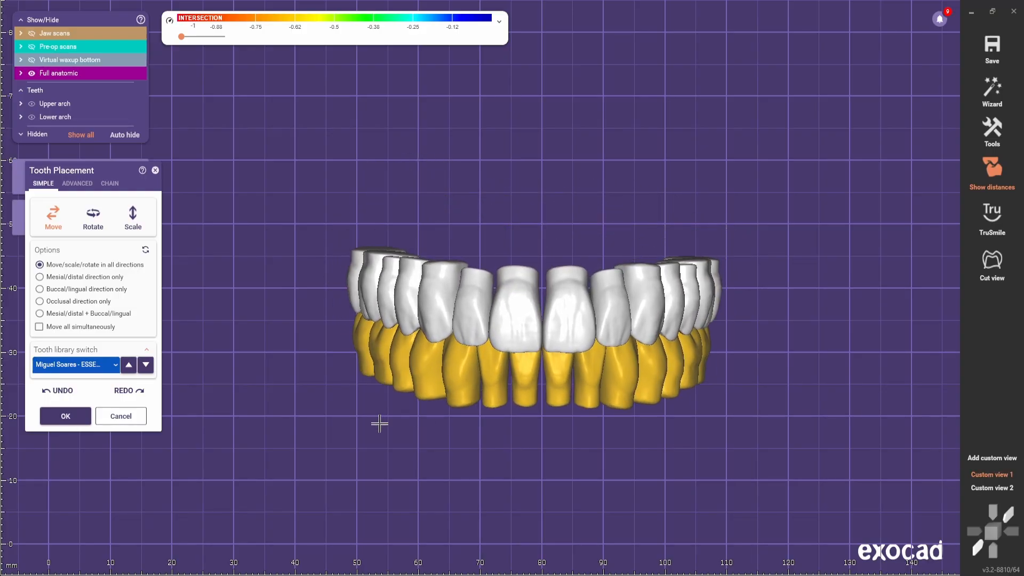
Step: Adapt upper then lower teeth to the opposing arch with a -0.1 mm static occlusion offset
{"action": "left_click", "coordinate": [65, 416]}
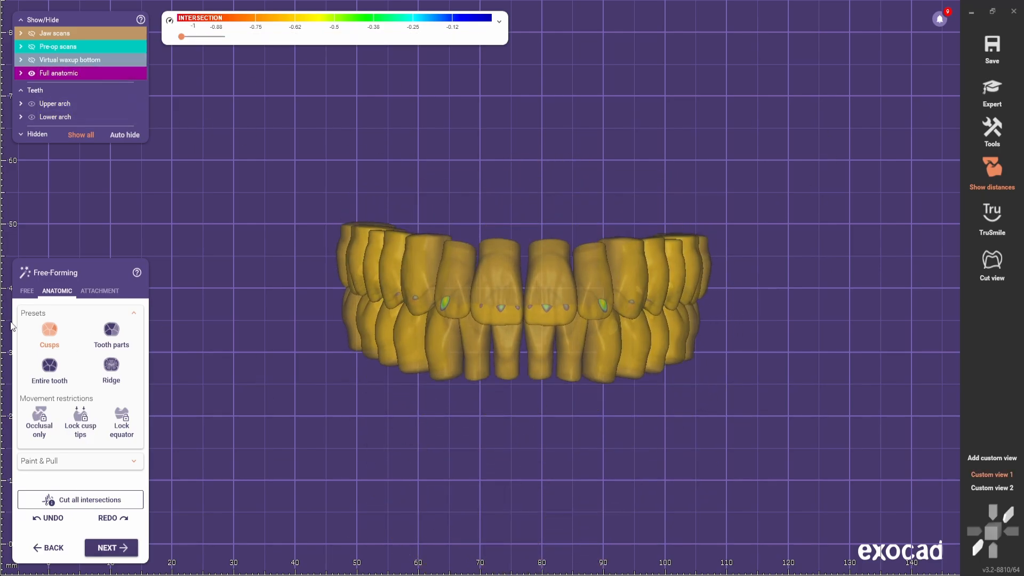
{"action": "left_click", "coordinate": [27, 291]}
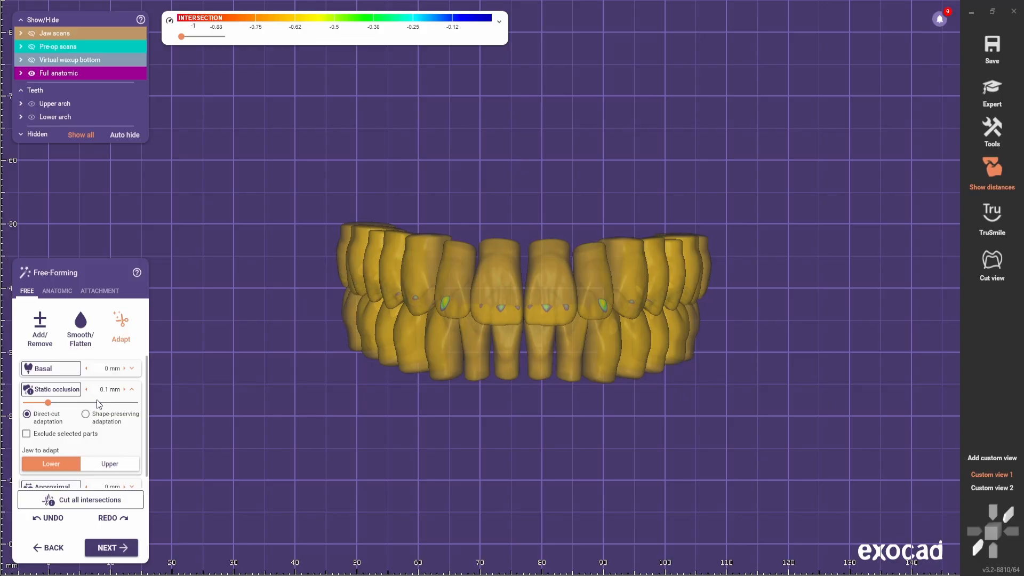
{"action": "left_click", "coordinate": [85, 389]}
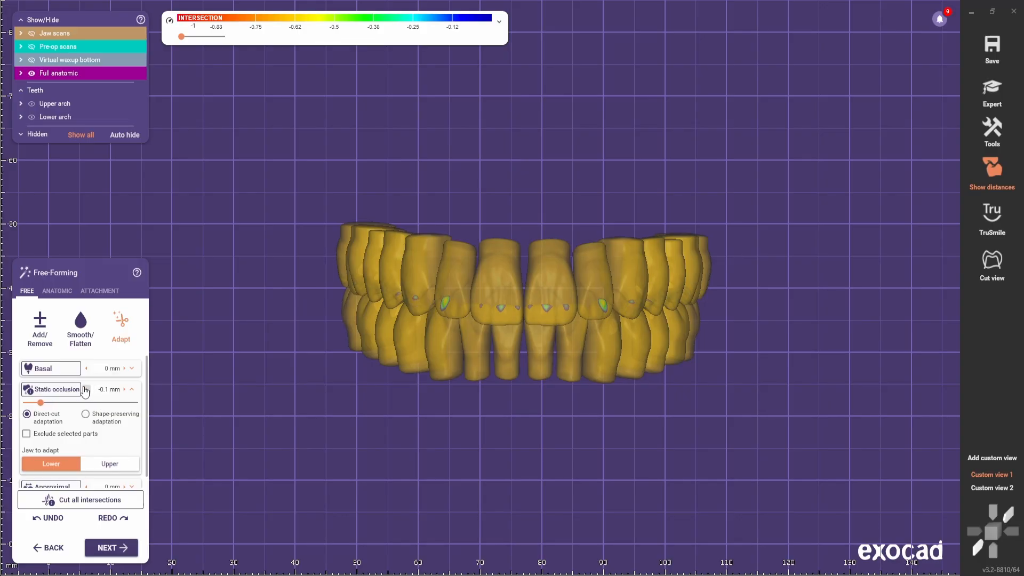
{"action": "left_click", "coordinate": [110, 464]}
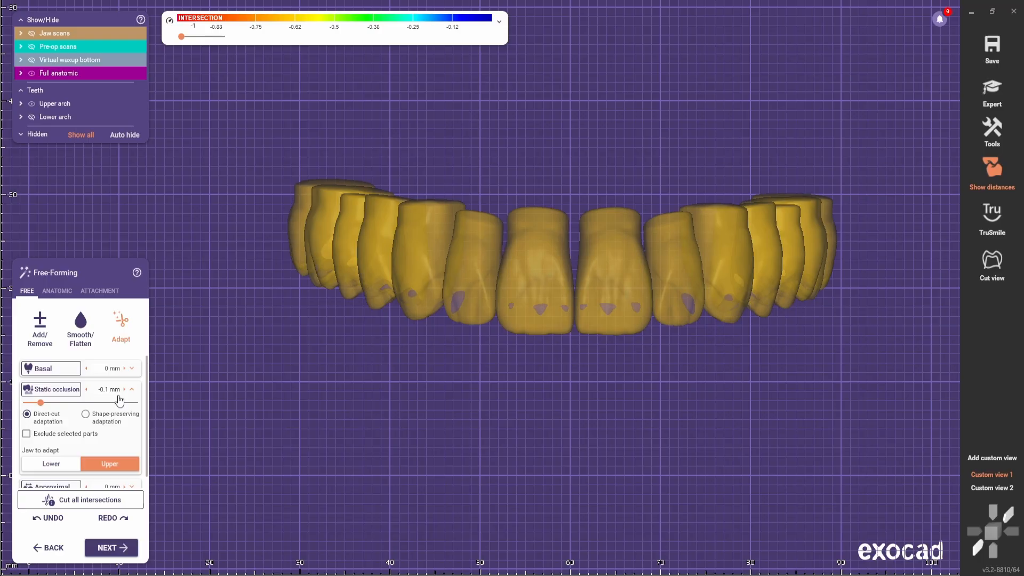
{"action": "left_click", "coordinate": [124, 390]}
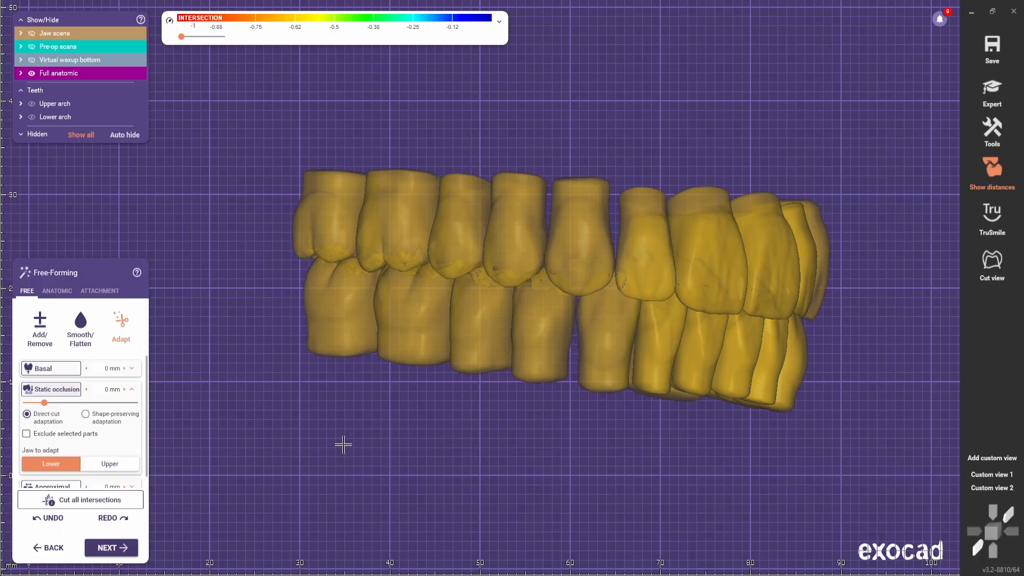
Step: Smooth the occlusal tooth surfaces with the Smooth/Flatten brush and return to Adapt with distances shown
{"action": "left_click", "coordinate": [39, 328]}
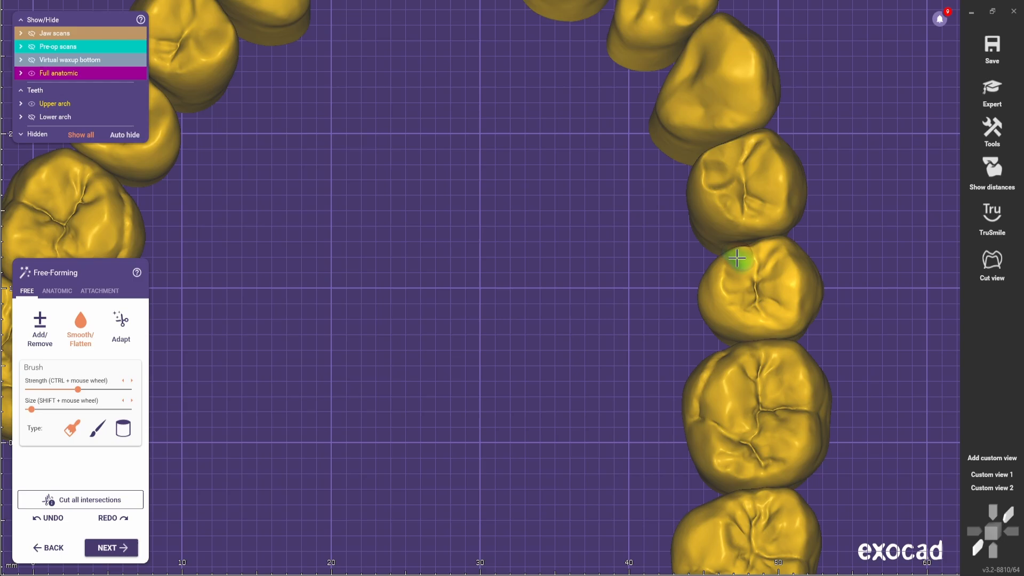
{"action": "scroll", "scroll_direction": "down", "scroll_amount": 3}
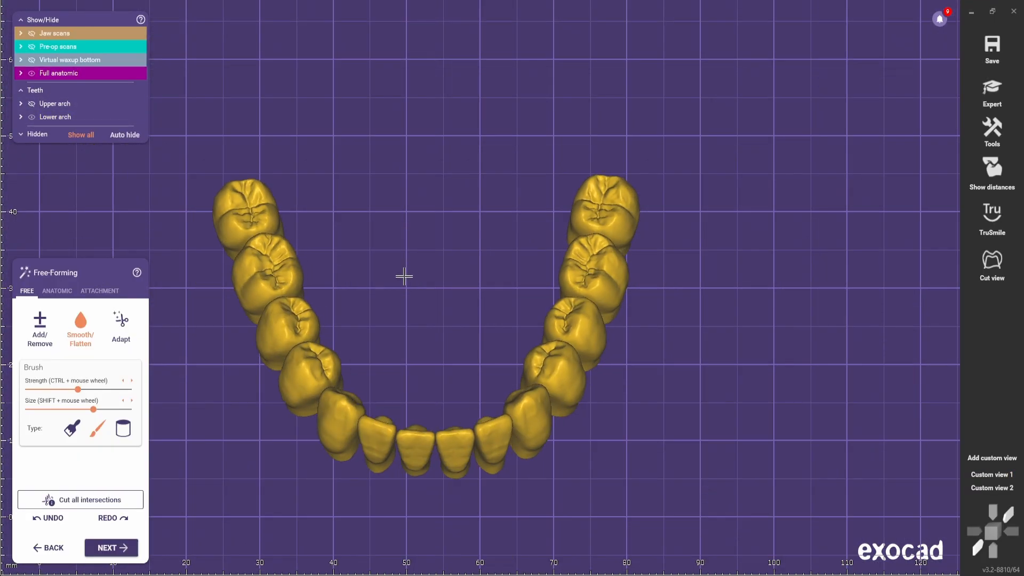
{"action": "left_click", "coordinate": [121, 326]}
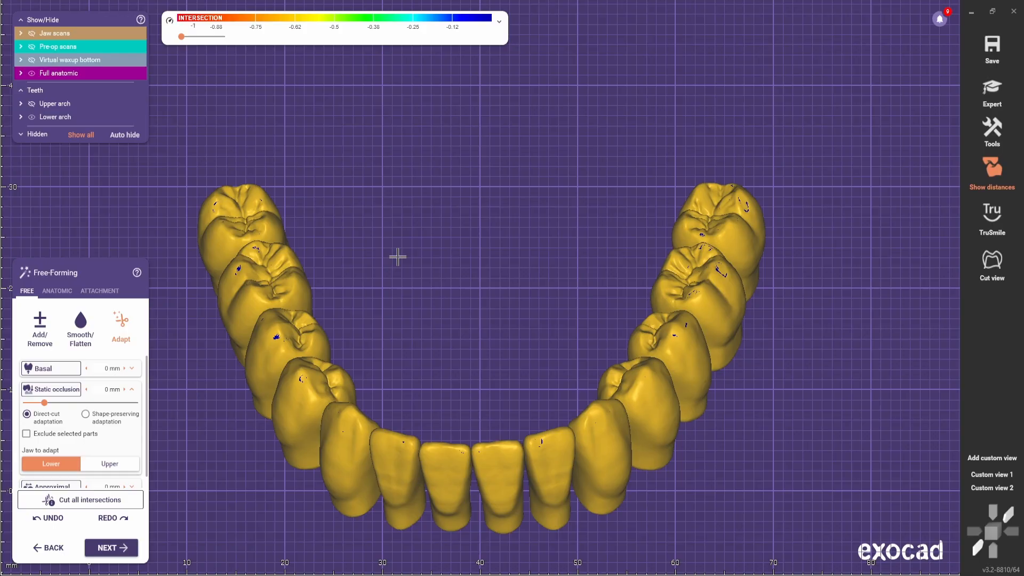
Step: Review the teeth against the pre-op scans, switching between anatomic, smoothing and adapt tools
{"action": "left_click", "coordinate": [79, 326]}
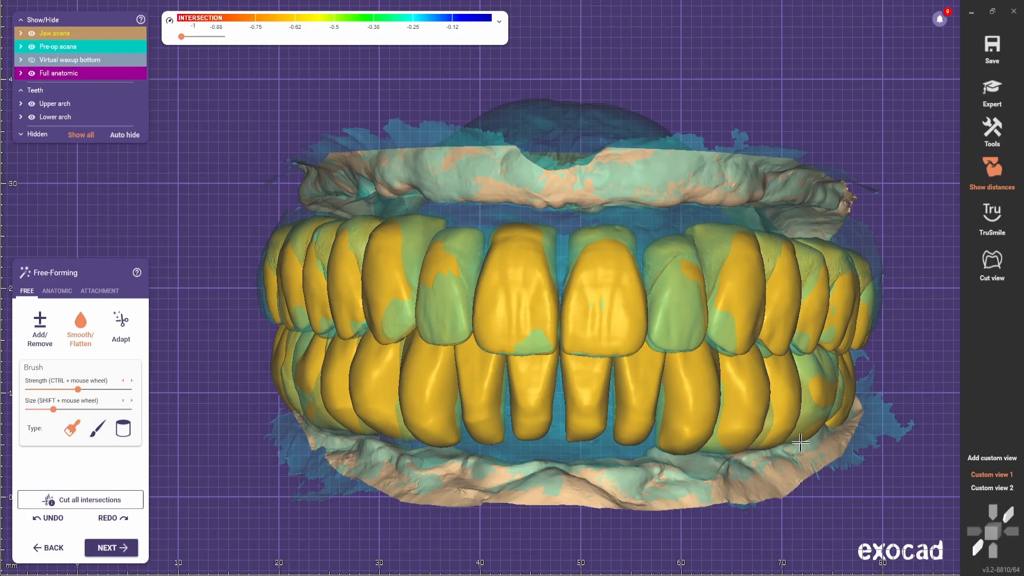
{"action": "left_click", "coordinate": [57, 291]}
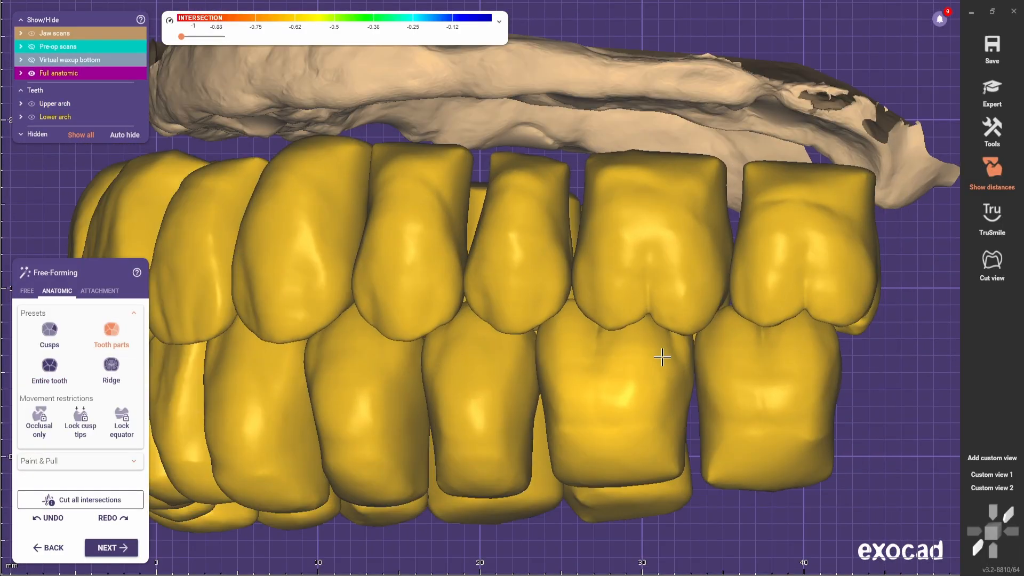
{"action": "left_click", "coordinate": [27, 291]}
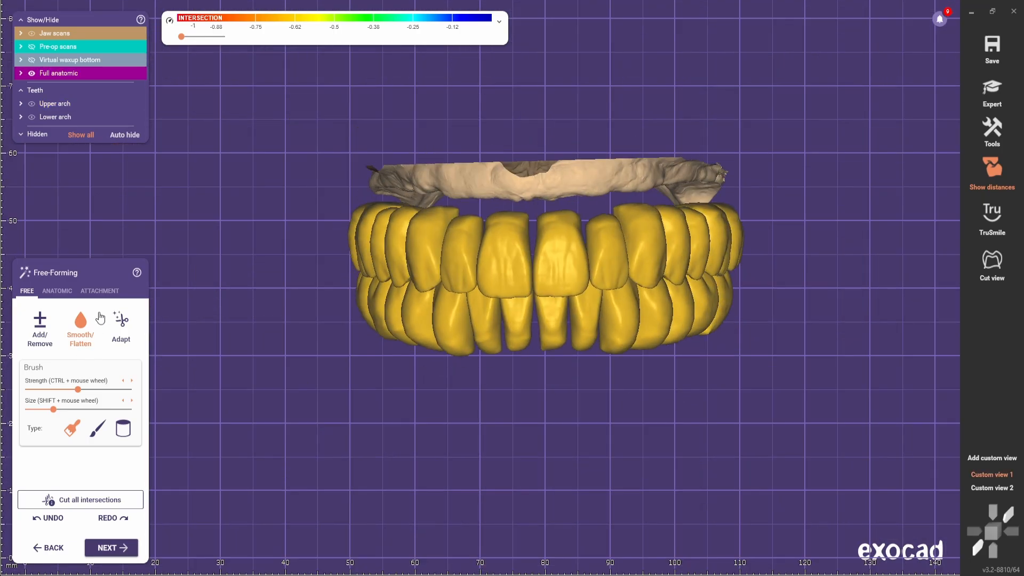
{"action": "left_click", "coordinate": [121, 326]}
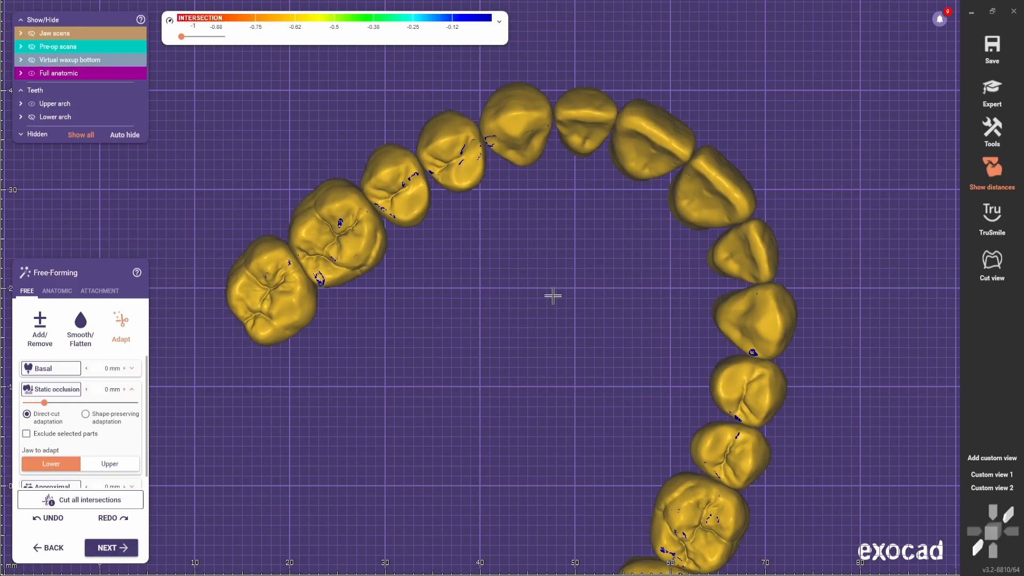
{"action": "left_click", "coordinate": [38, 329]}
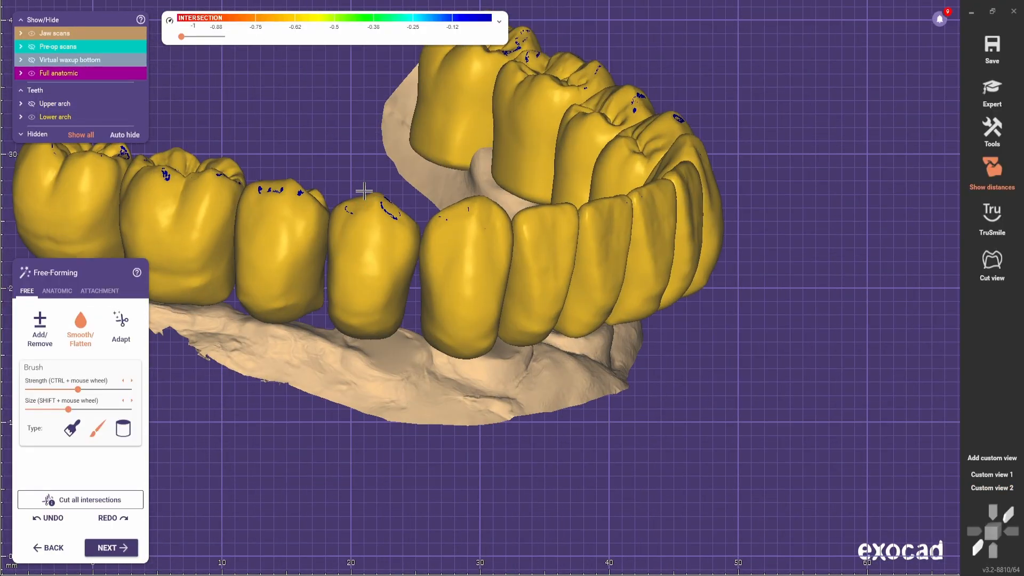
{"action": "left_click", "coordinate": [121, 323]}
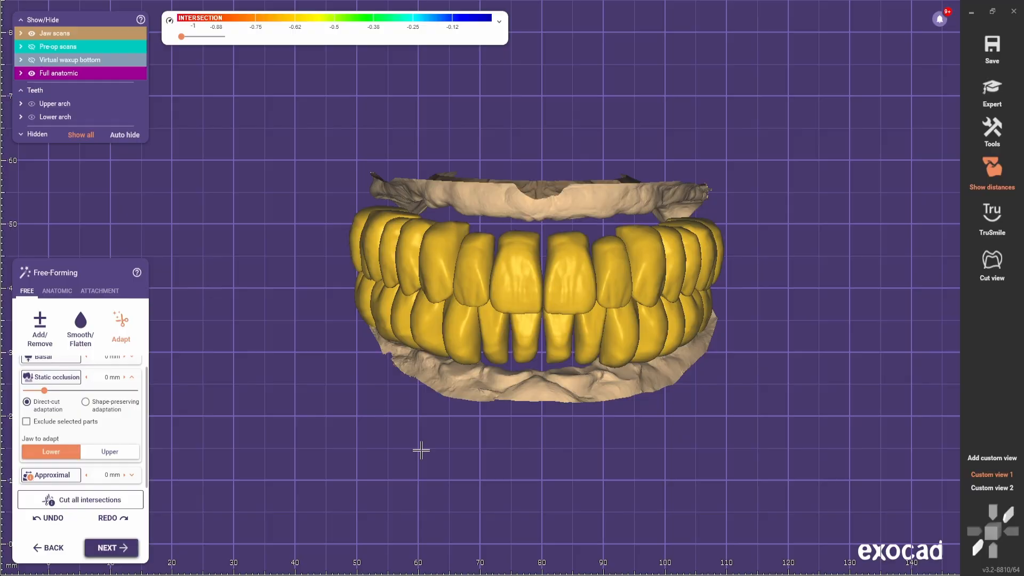
Step: Run Approximal adaptation on the lower teeth and advance to the Adapt to Pre-Op Scan step
{"action": "left_click", "coordinate": [81, 499]}
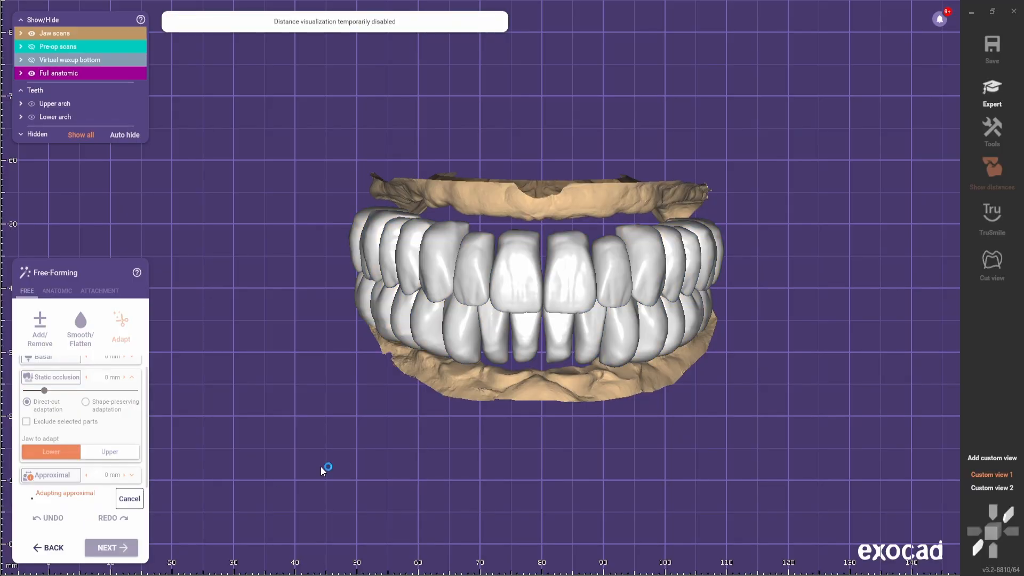
{"action": "left_click", "coordinate": [991, 172]}
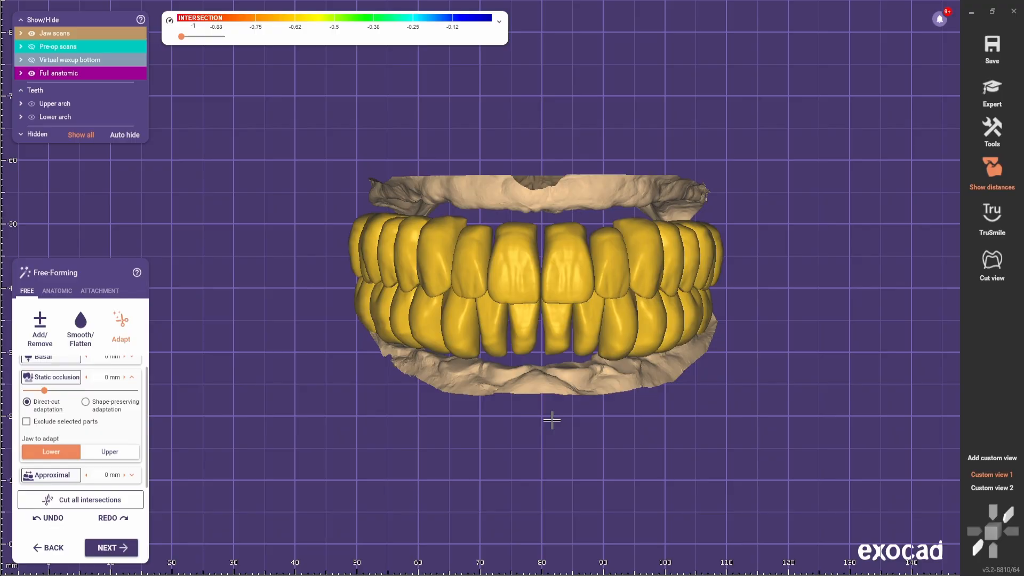
{"action": "left_click", "coordinate": [110, 547]}
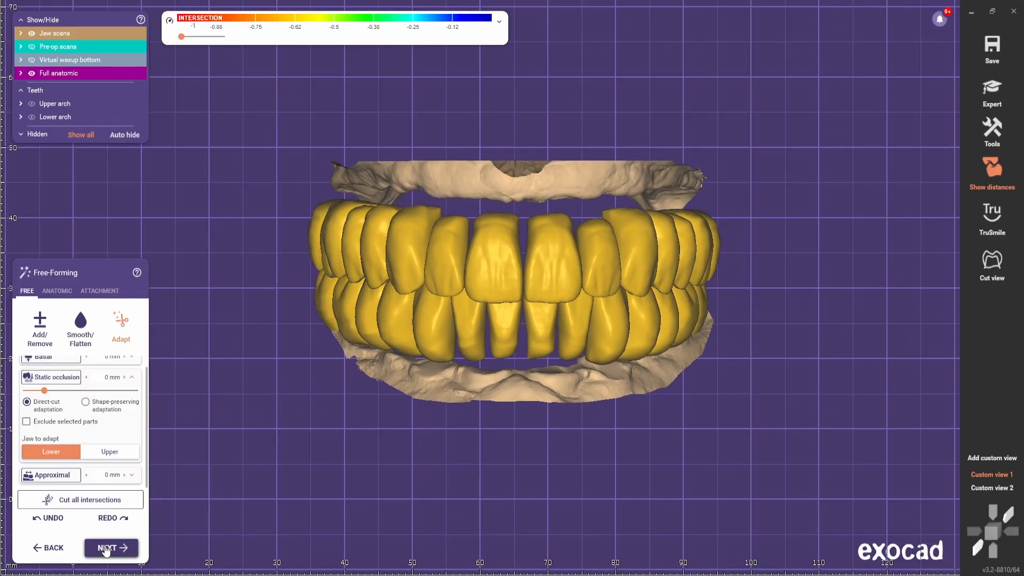
{"action": "mouse_move", "coordinate": [105, 547]}
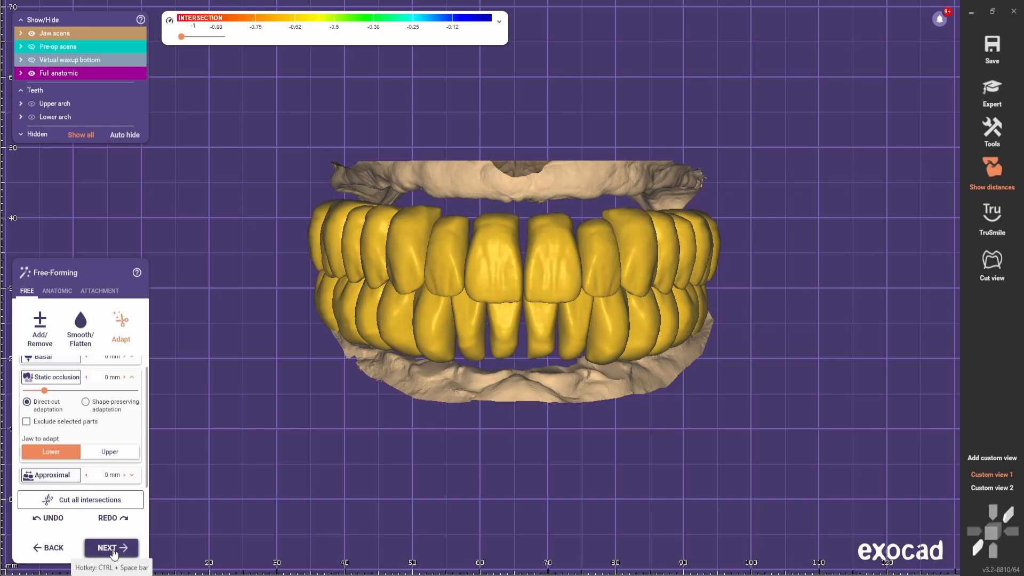
{"action": "left_click", "coordinate": [111, 547]}
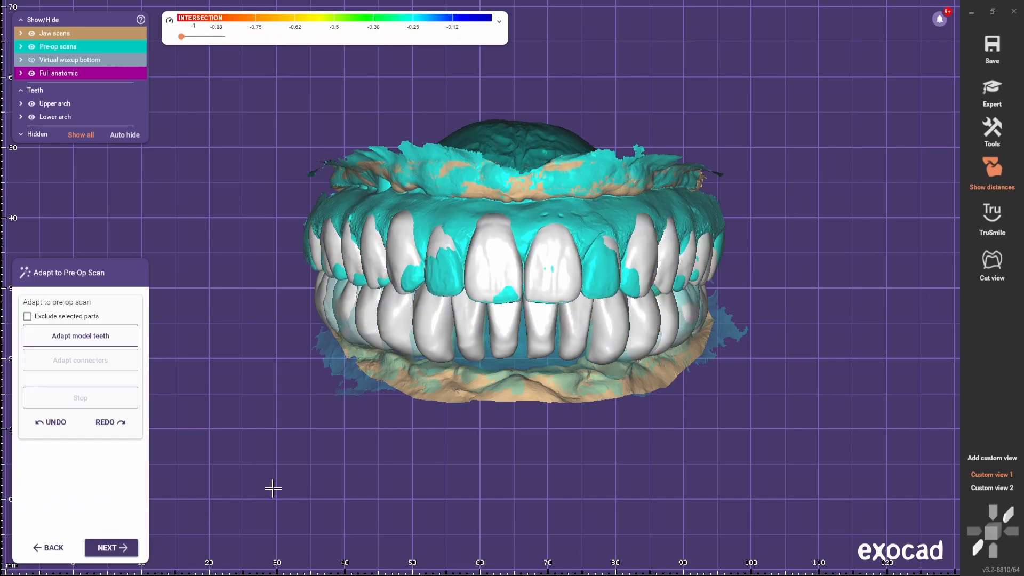
Step: Continue past the pre-op scan adaptation into Free-Form Gingiva Design
{"action": "left_click", "coordinate": [107, 547]}
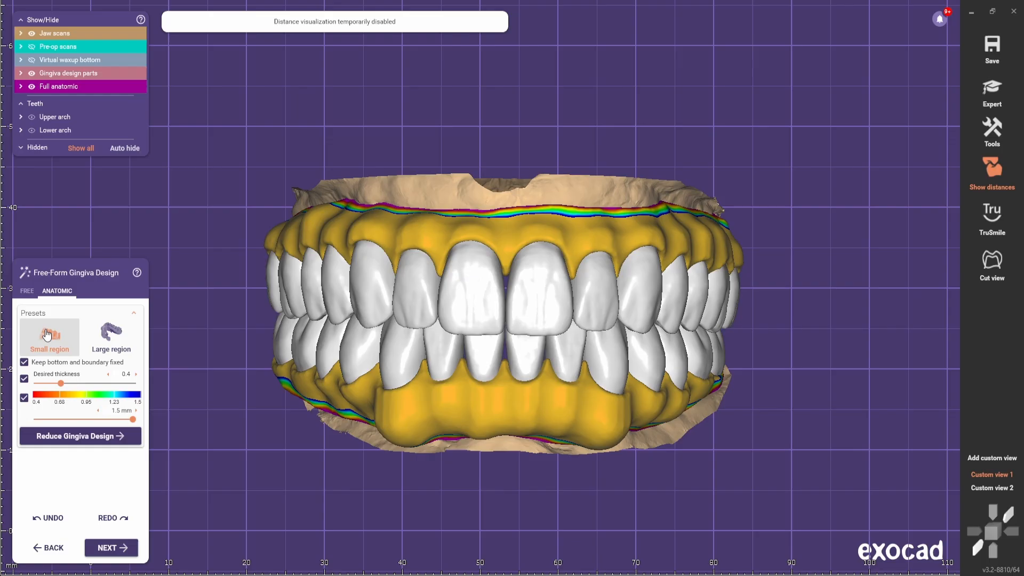
Step: Try the Small region gingiva preset, hide the upper arch and switch to free-form smoothing
{"action": "left_click", "coordinate": [111, 332]}
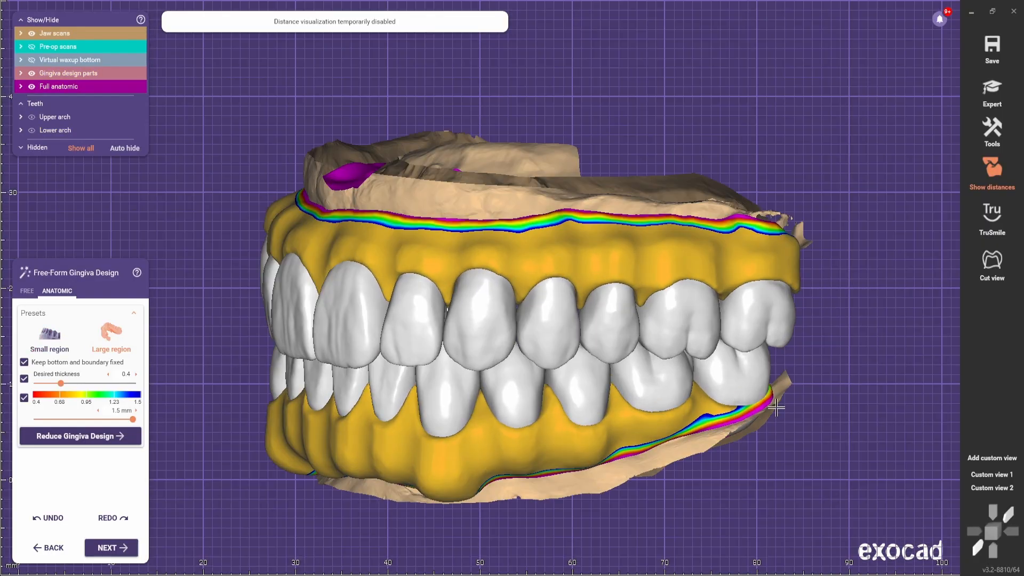
{"action": "left_click", "coordinate": [26, 291]}
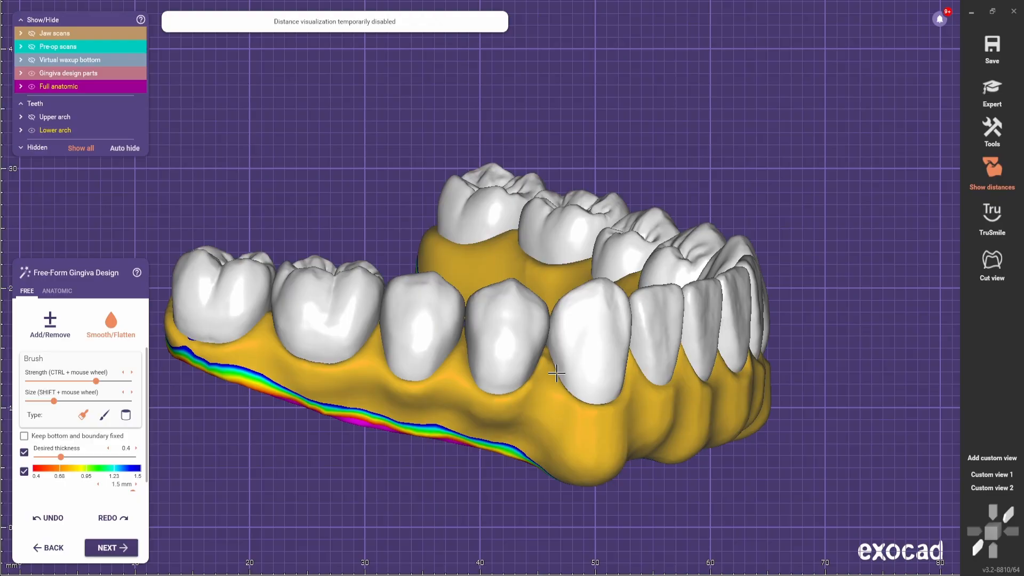
Step: Build up and smooth the upper palatal gingiva with Add/Remove and Smooth/Flatten, lower arch hidden
{"action": "left_click", "coordinate": [57, 290]}
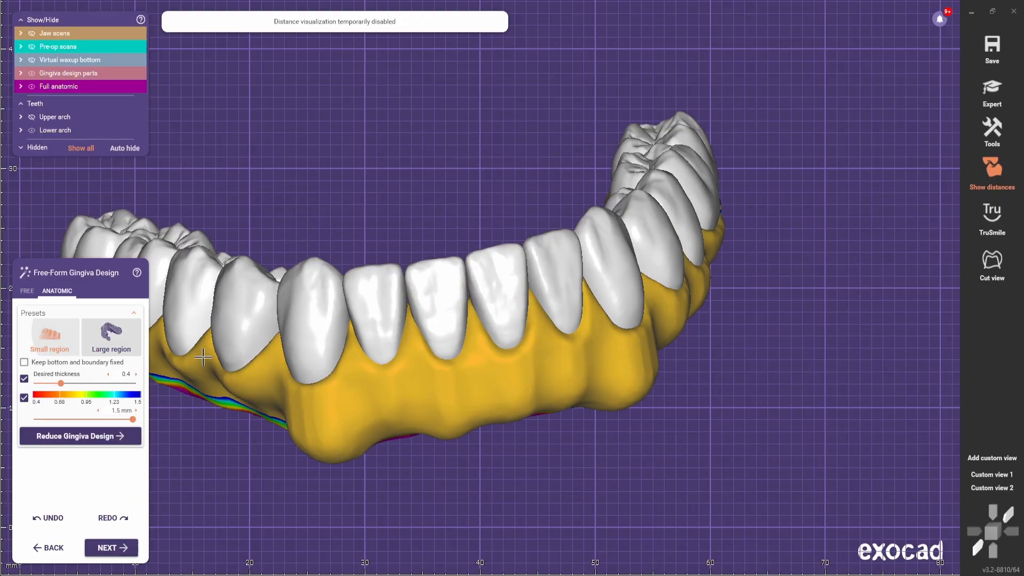
{"action": "left_click", "coordinate": [27, 293]}
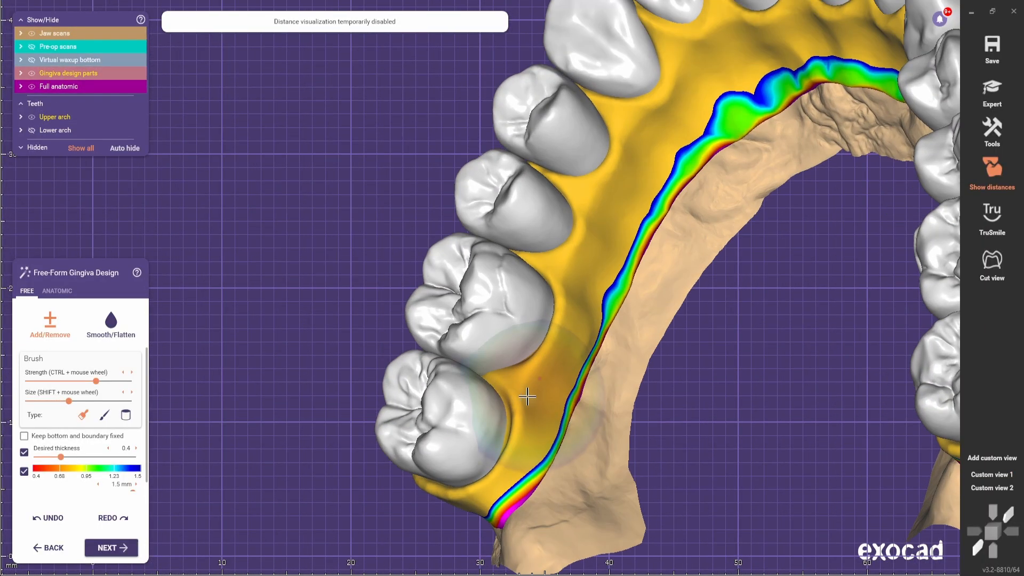
{"action": "mouse_move", "coordinate": [557, 281]}
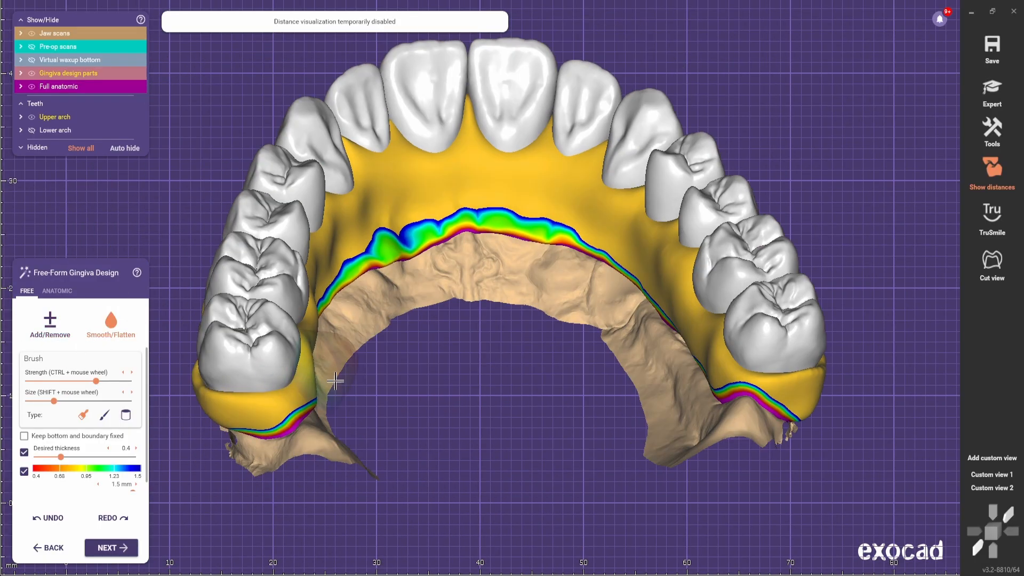
{"action": "scroll", "scroll_direction": "down", "scroll_amount": 3}
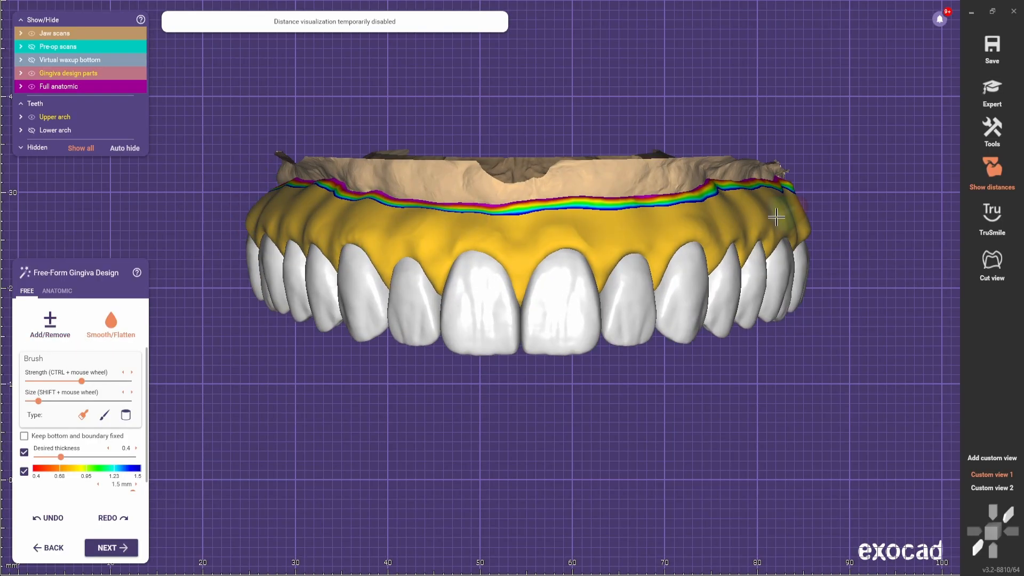
Step: Refine both arches' gingiva with Large region presets and freehand smoothing, then confirm the design
{"action": "left_click", "coordinate": [57, 290]}
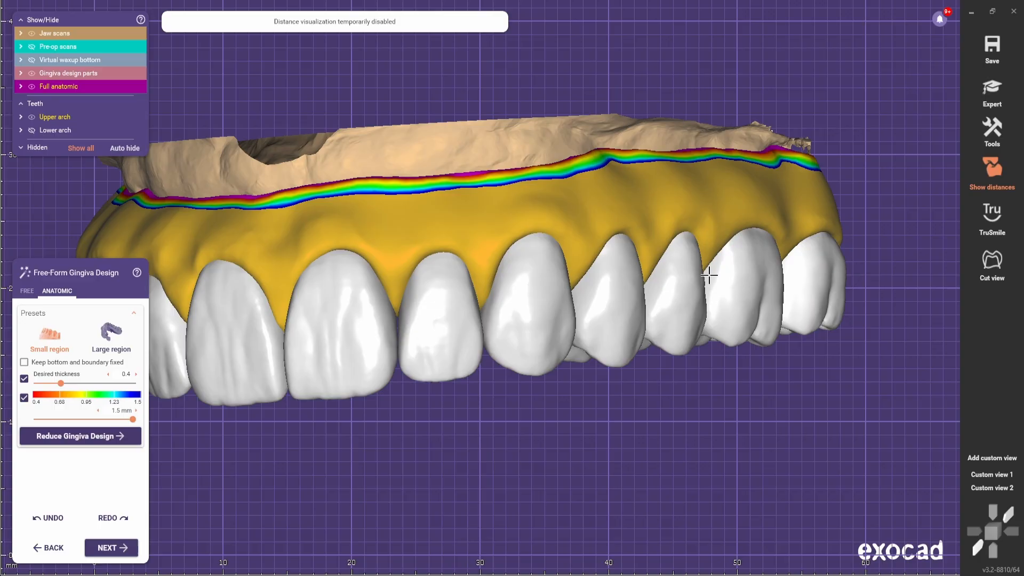
{"action": "left_click", "coordinate": [26, 291]}
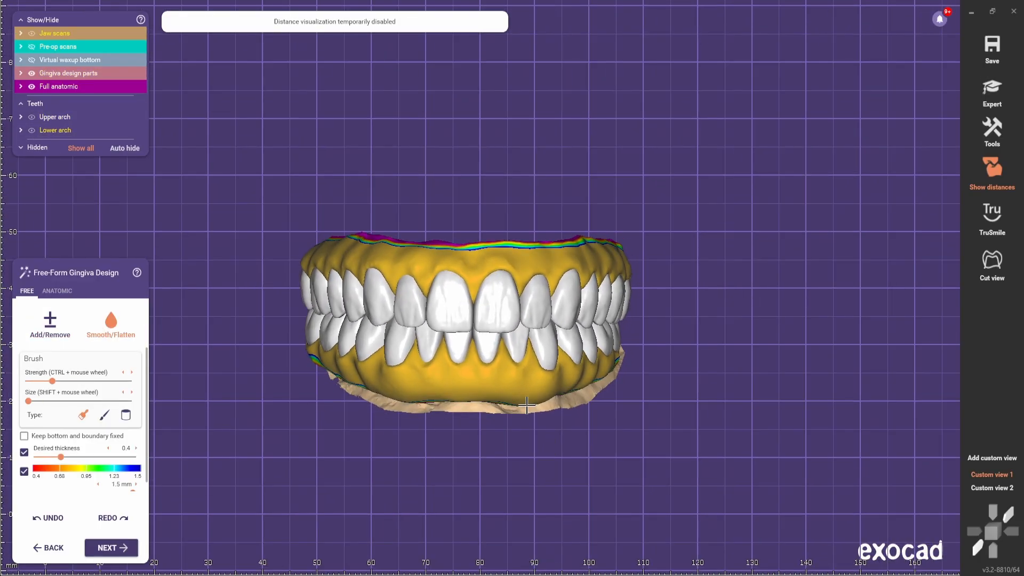
{"action": "left_click", "coordinate": [57, 291]}
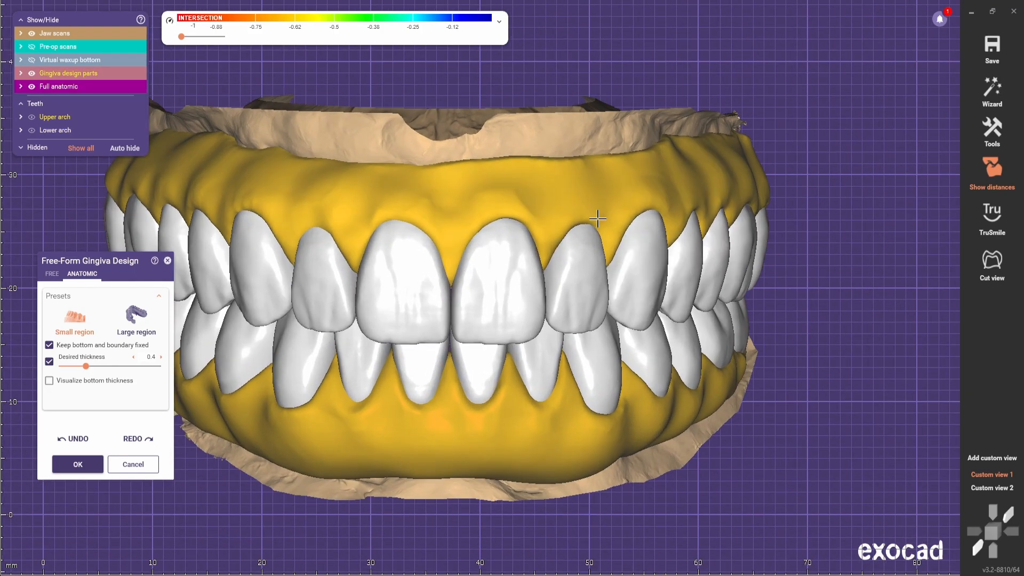
{"action": "mouse_move", "coordinate": [280, 223]}
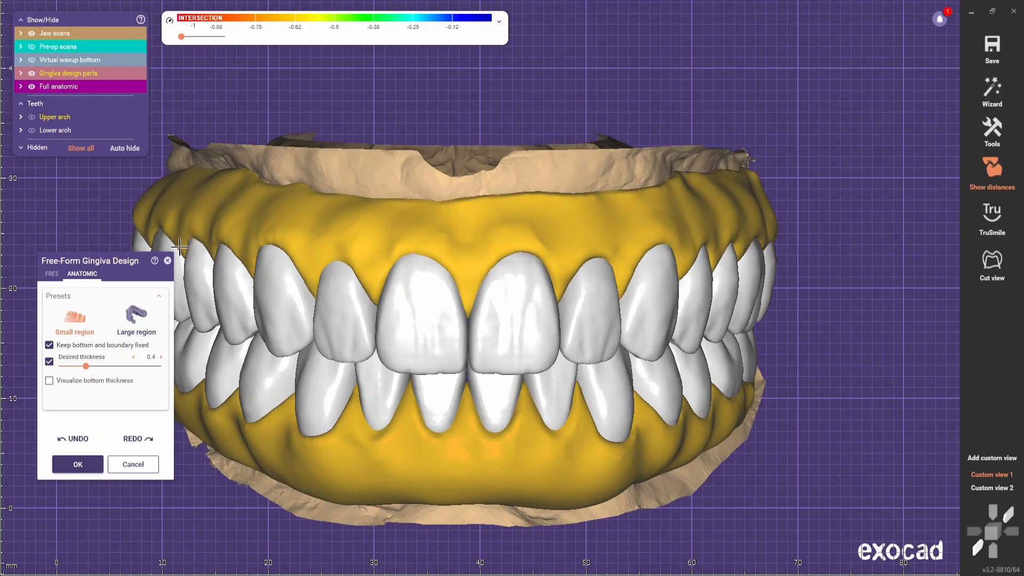
{"action": "left_click", "coordinate": [51, 273]}
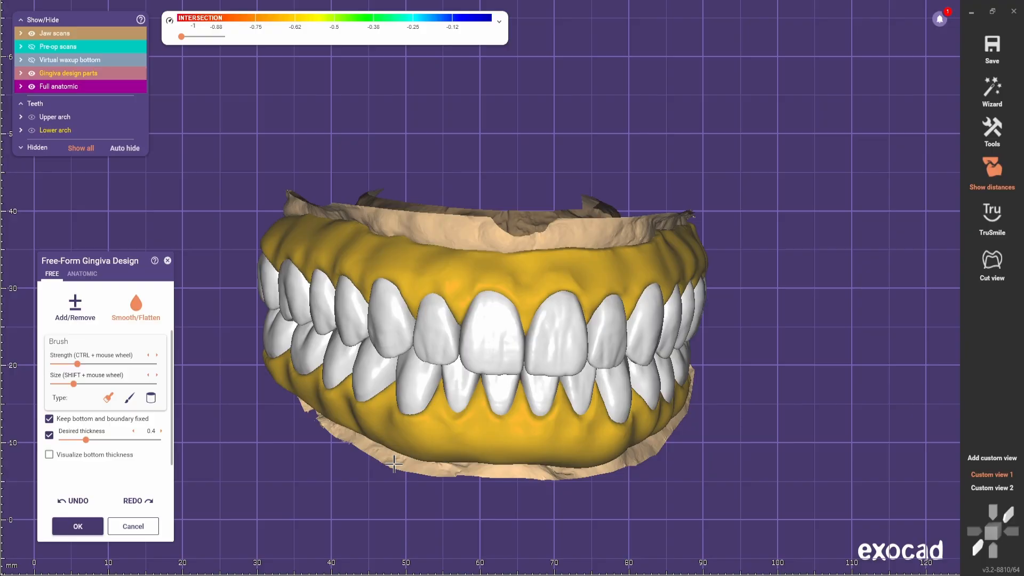
{"action": "left_click", "coordinate": [81, 274]}
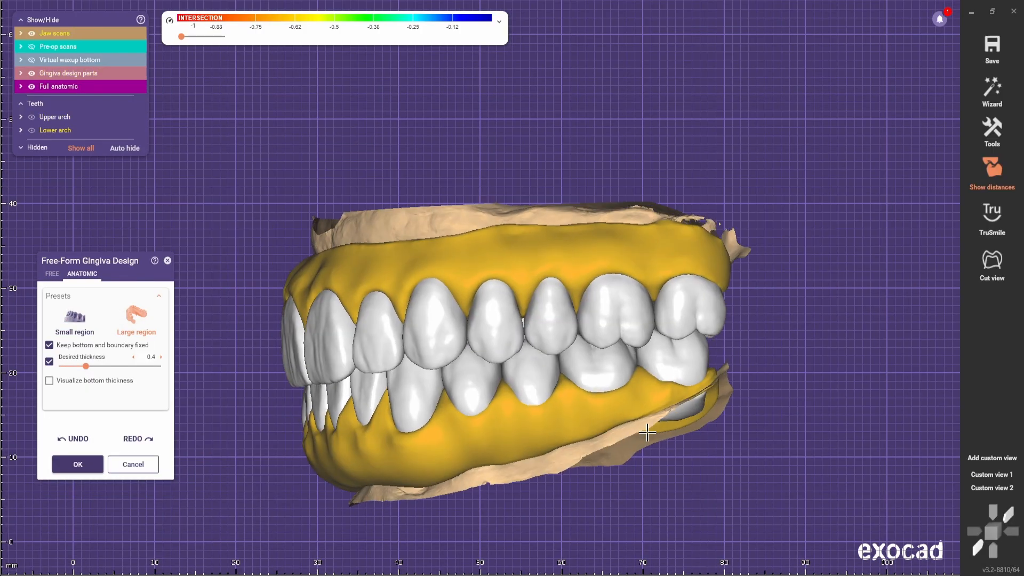
{"action": "left_click", "coordinate": [52, 274]}
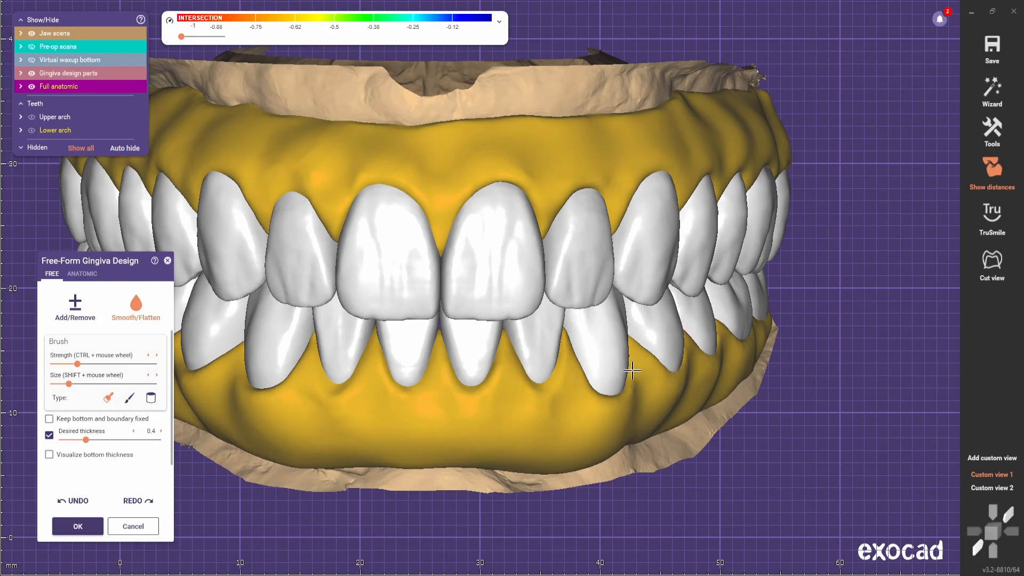
{"action": "scroll", "scroll_direction": "down", "scroll_amount": 3}
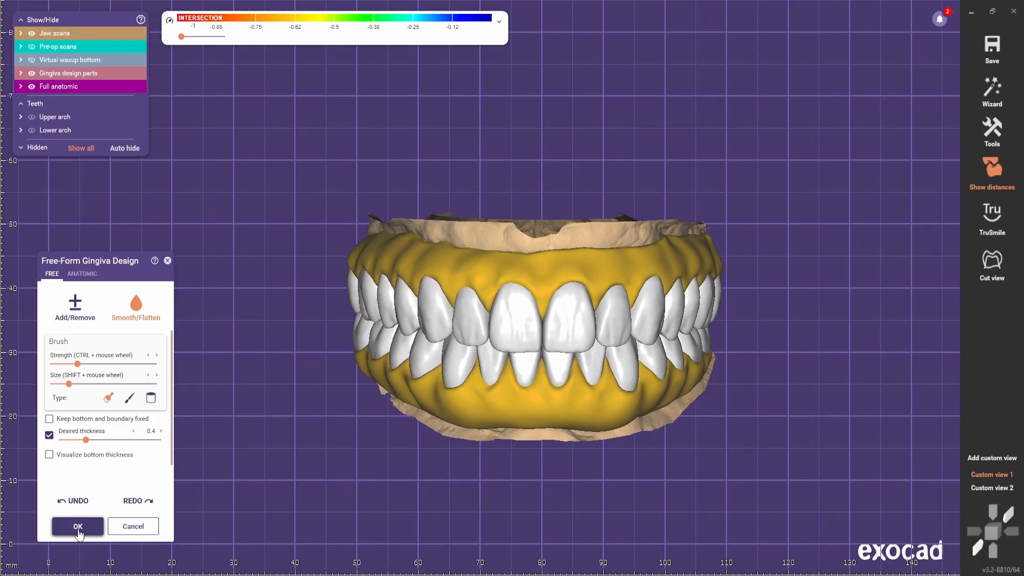
{"action": "left_click", "coordinate": [77, 525]}
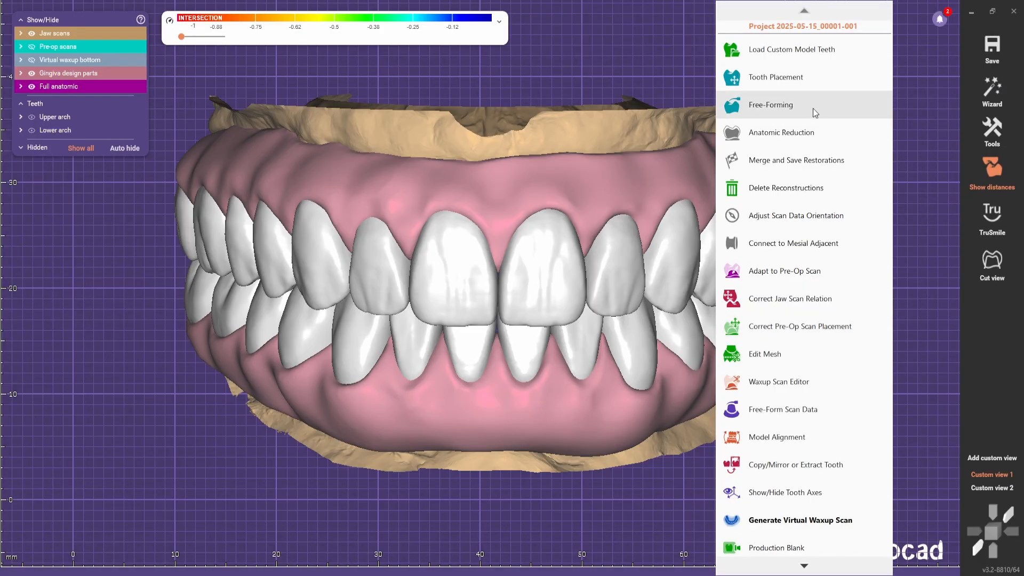
Step: Start Free-Forming from the Expert tools list and zoom in on the lower teeth
{"action": "left_click", "coordinate": [770, 104]}
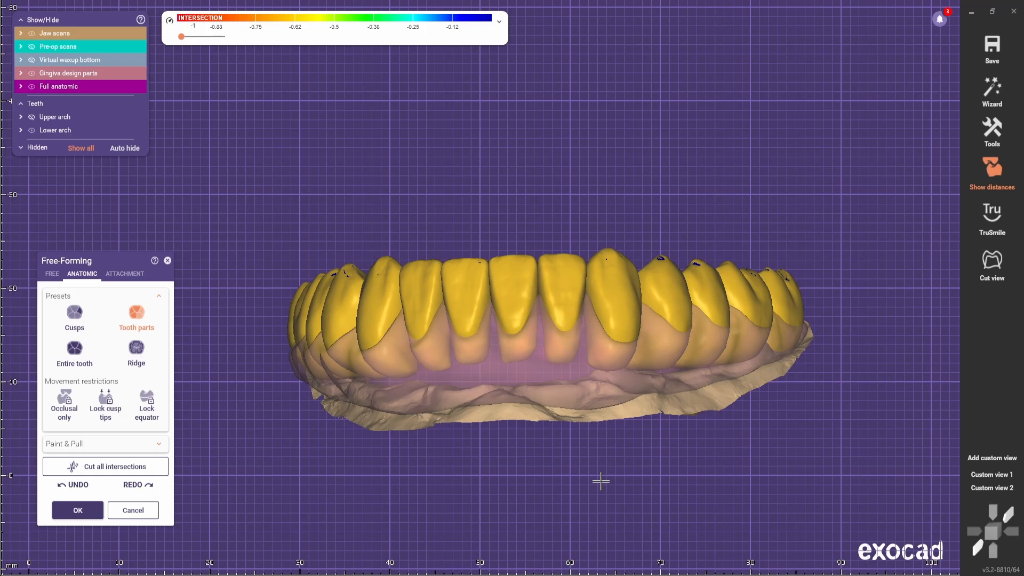
{"action": "scroll", "scroll_direction": "up", "scroll_amount": 3}
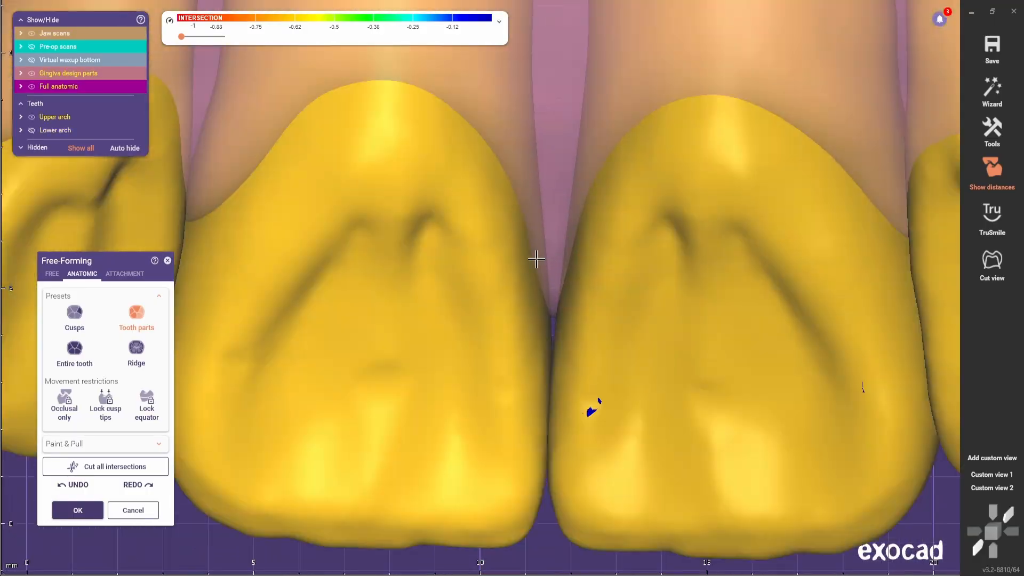
Step: Touch up the incisors and show both full arches again with freehand smoothing tools
{"action": "left_click", "coordinate": [52, 274]}
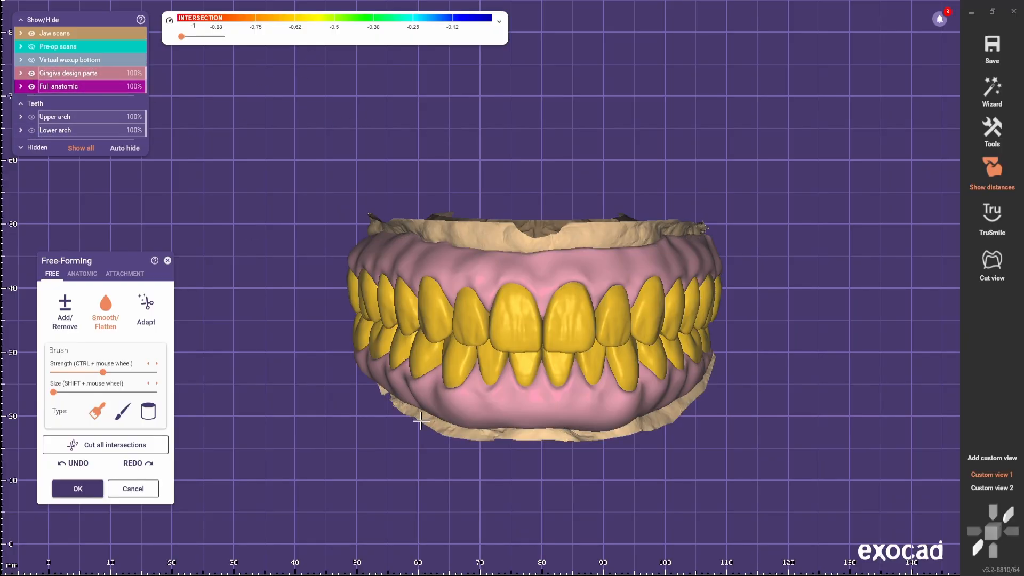
Step: Adapt the upper jaw, merge teeth and gingiva into the Anatomic waxup, and choose the Ridge preset
{"action": "left_click", "coordinate": [145, 307]}
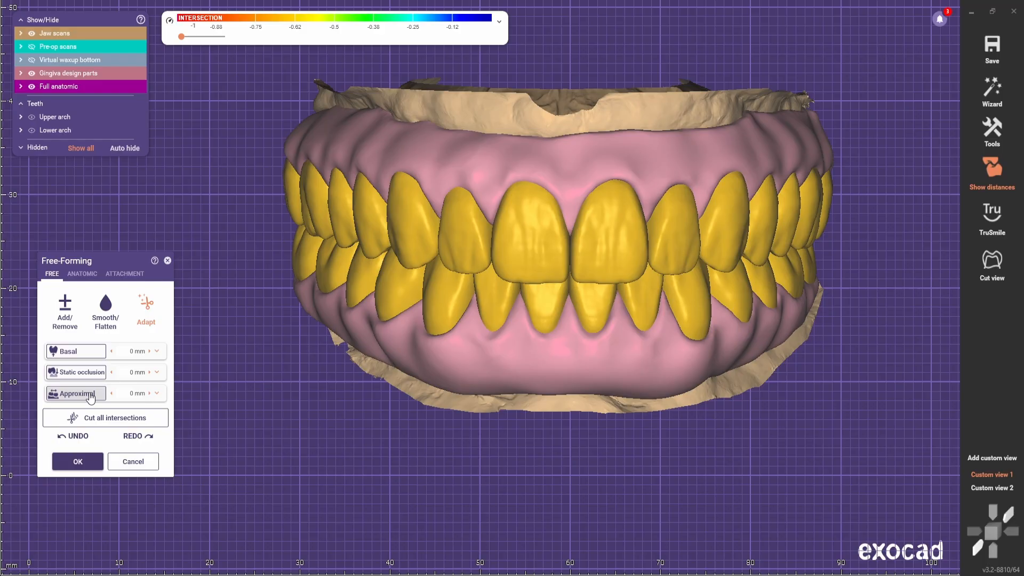
{"action": "left_click", "coordinate": [114, 418]}
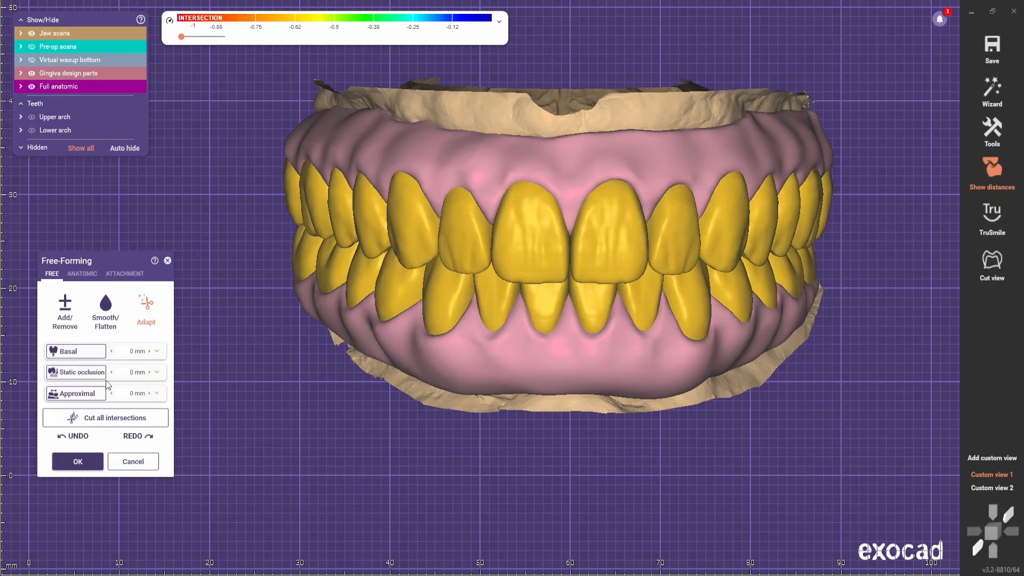
{"action": "left_click", "coordinate": [156, 372]}
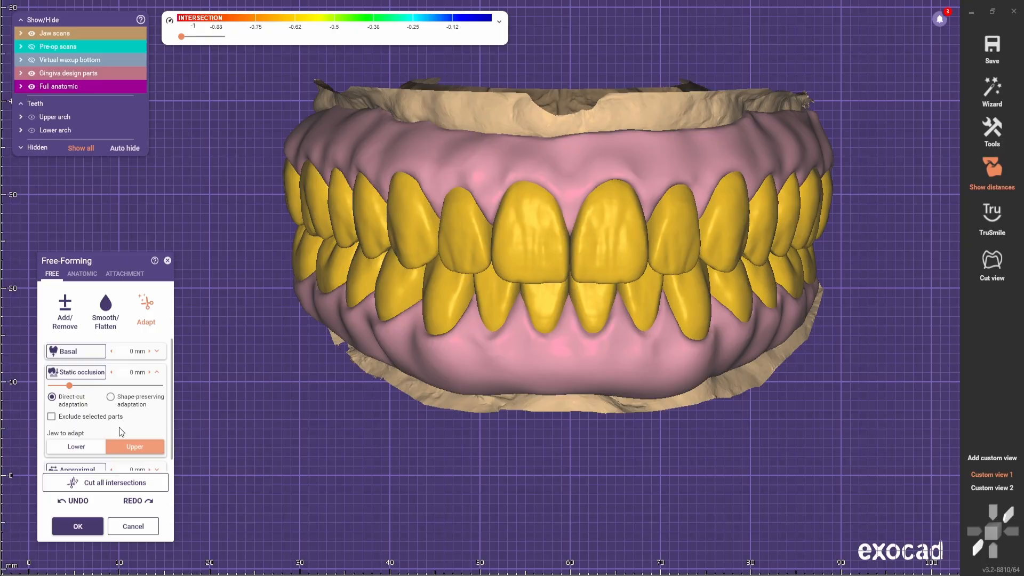
{"action": "scroll", "scroll_direction": "up", "scroll_amount": 3}
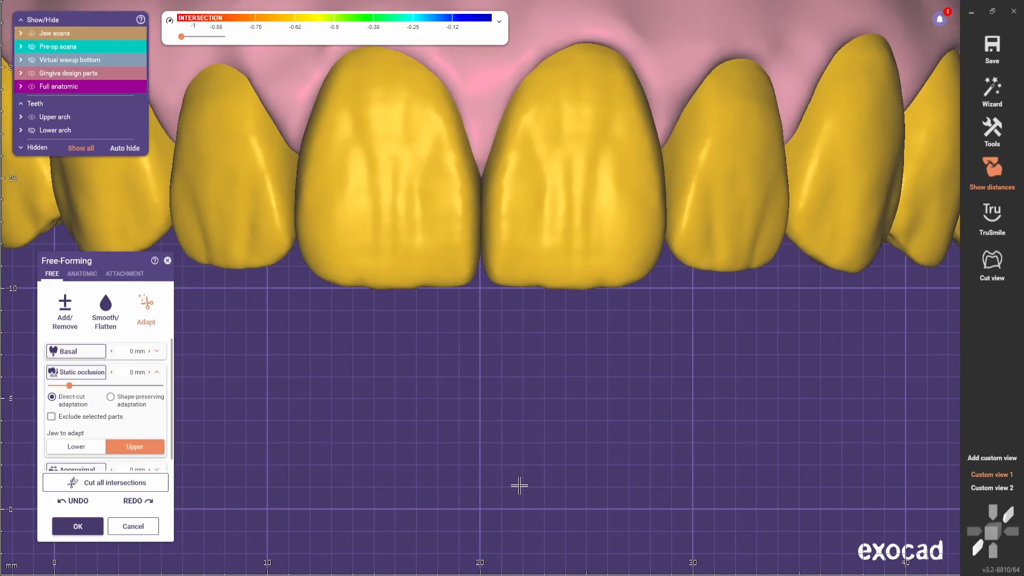
{"action": "left_click", "coordinate": [82, 273]}
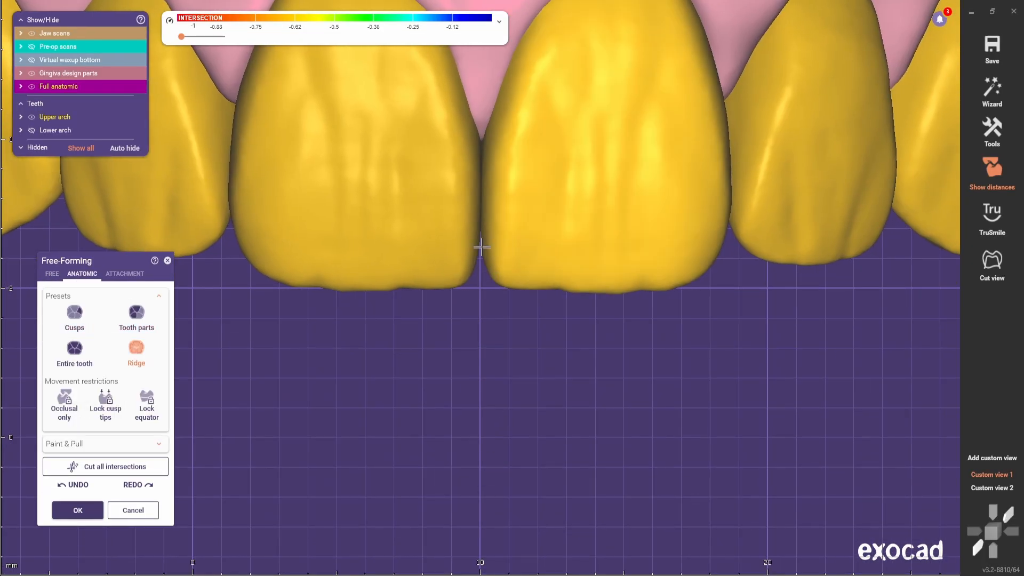
{"action": "left_click", "coordinate": [76, 510]}
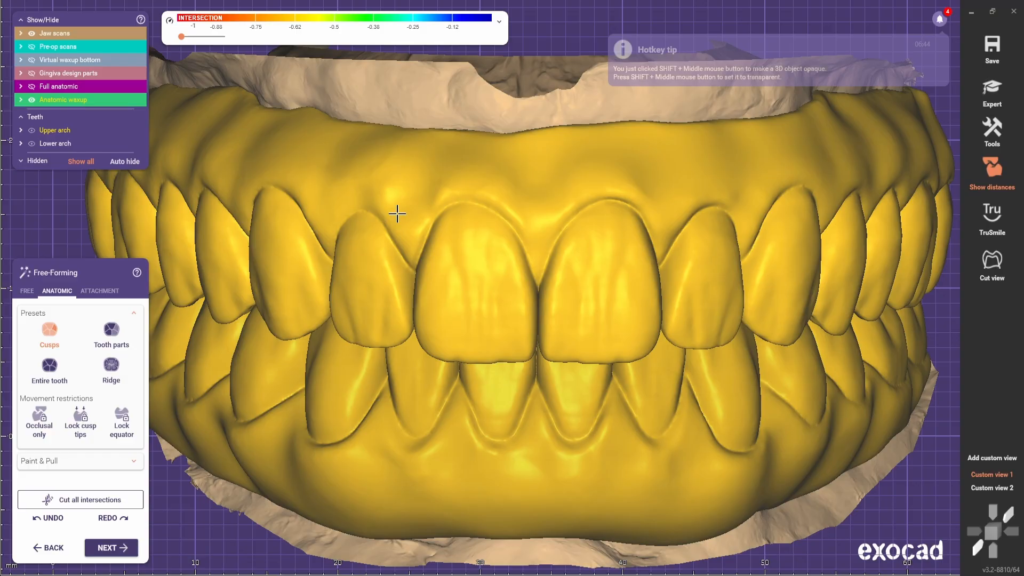
{"action": "left_click", "coordinate": [110, 370]}
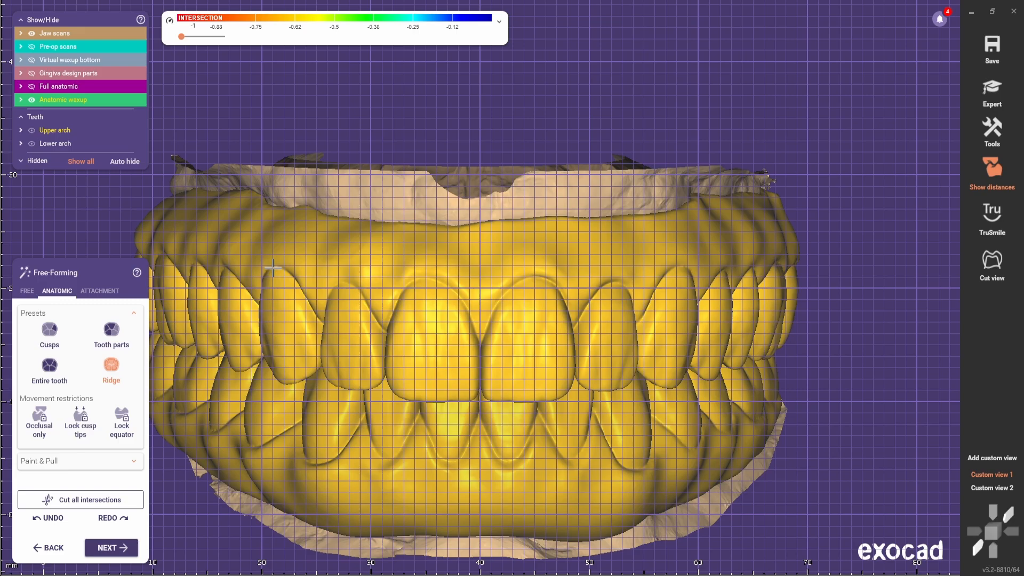
{"action": "mouse_move", "coordinate": [517, 277]}
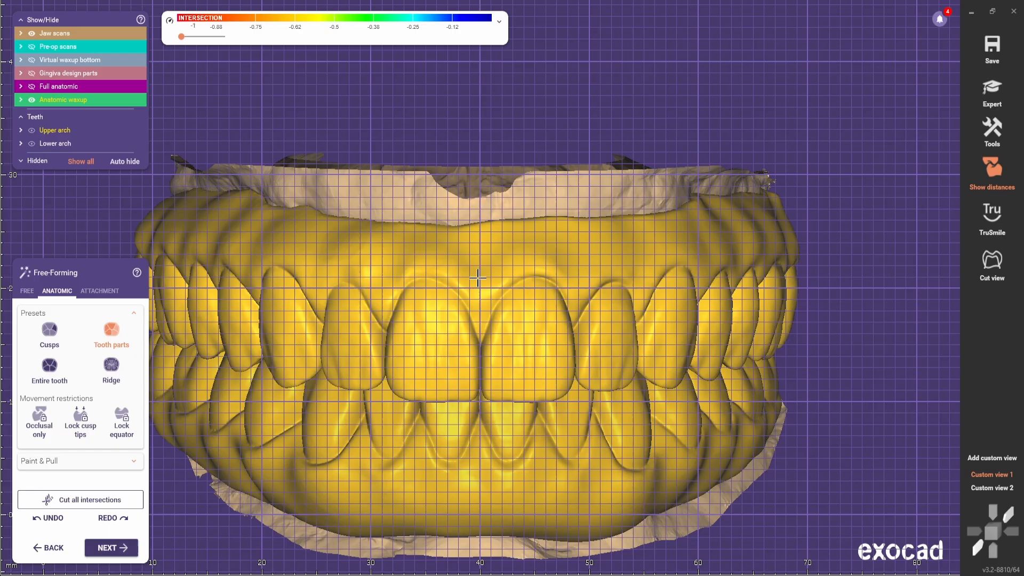
{"action": "mouse_move", "coordinate": [343, 284]}
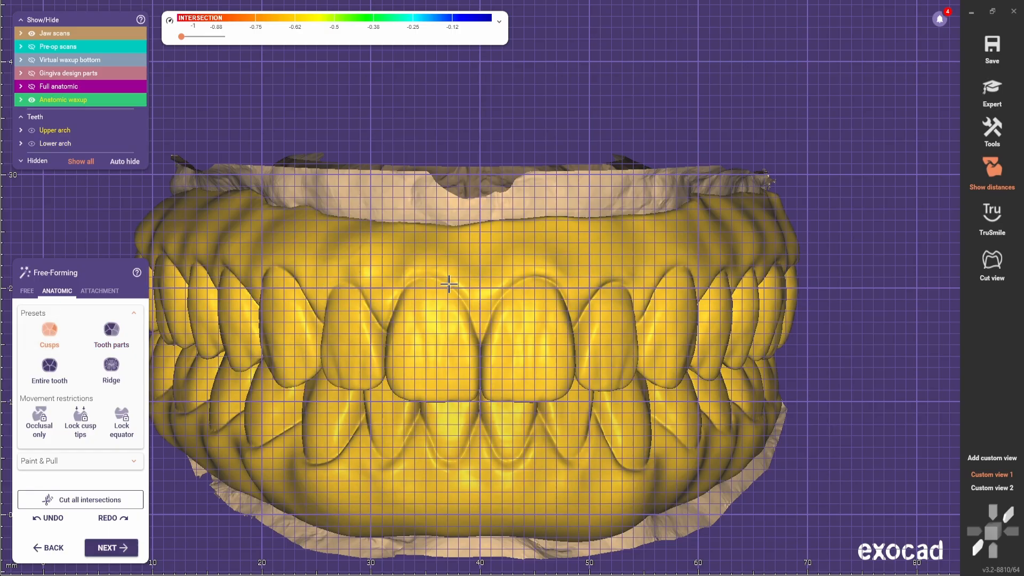
{"action": "mouse_move", "coordinate": [431, 235]}
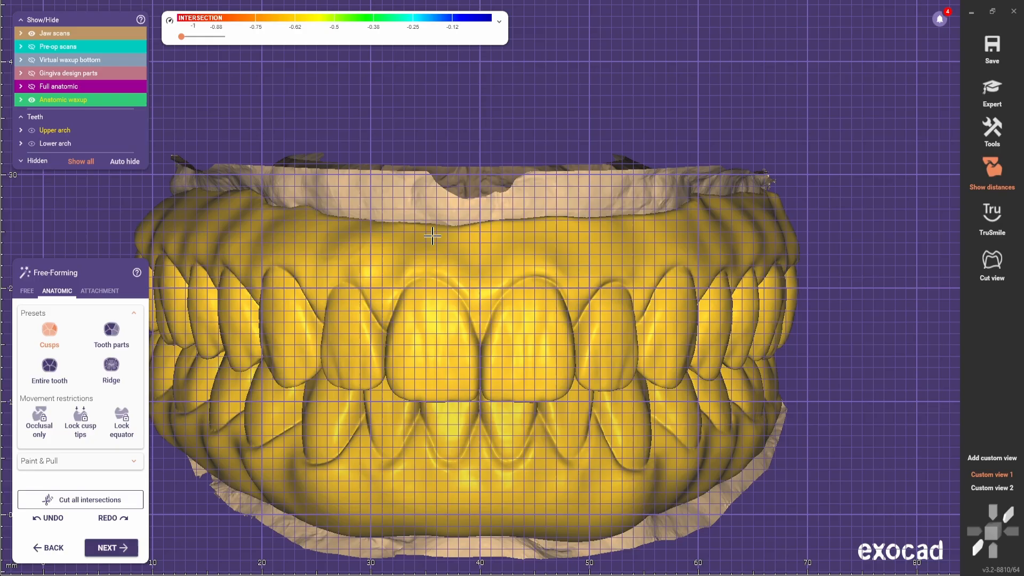
{"action": "left_click", "coordinate": [27, 292]}
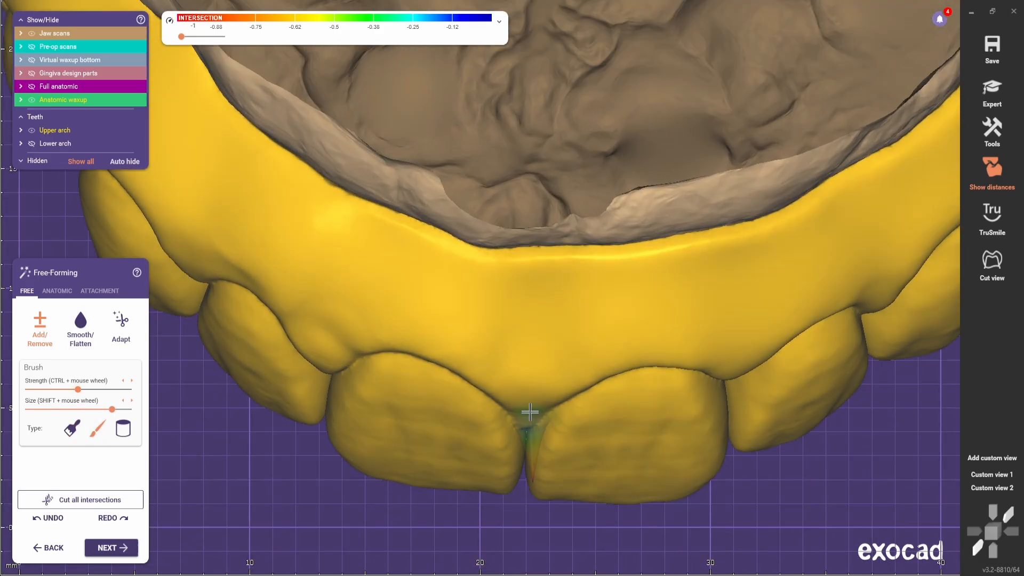
Step: Add wax between the upper central incisors with a small Add/Remove brush
{"action": "left_click", "coordinate": [79, 323]}
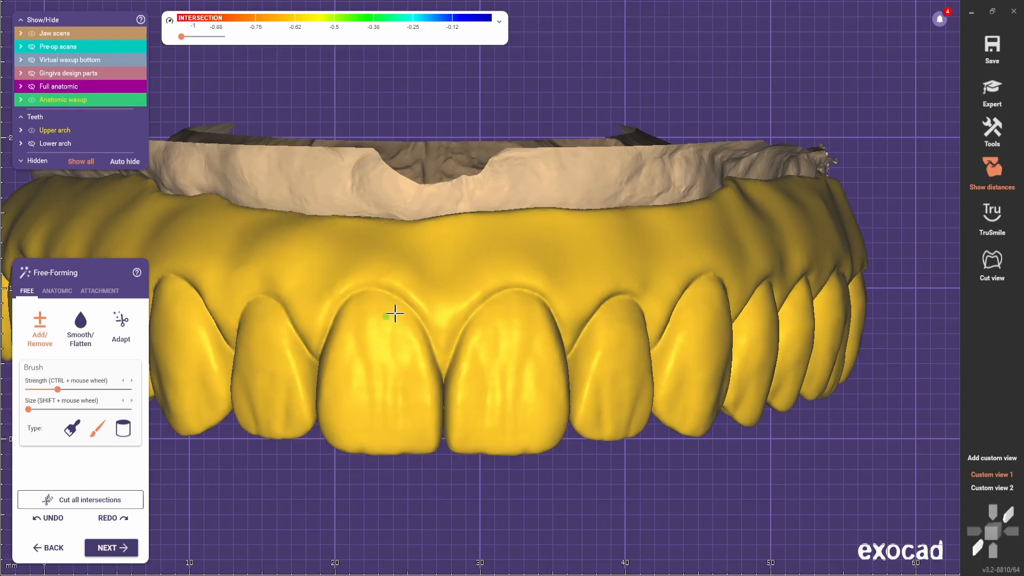
{"action": "mouse_move", "coordinate": [453, 311]}
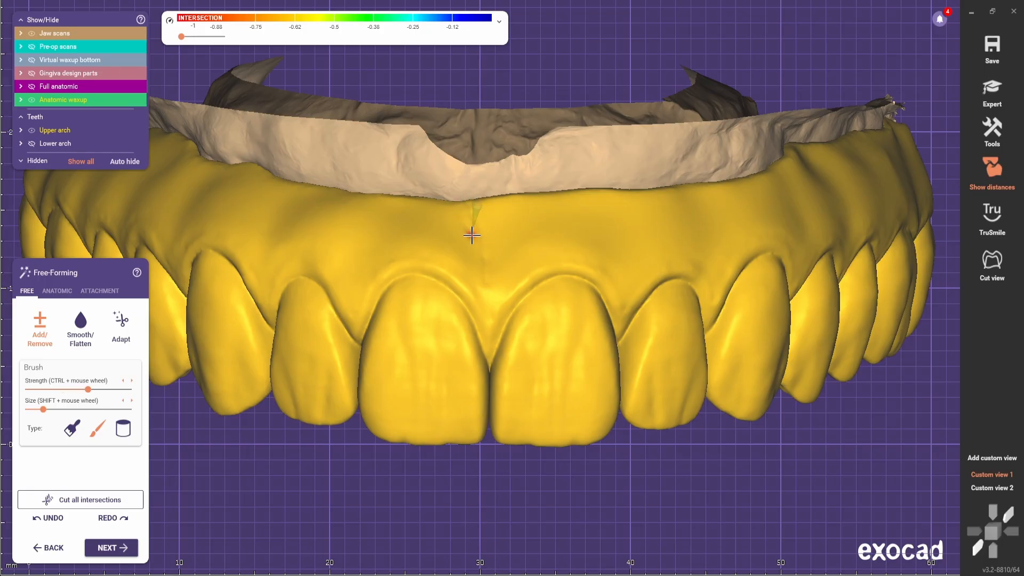
{"action": "mouse_move", "coordinate": [562, 209]}
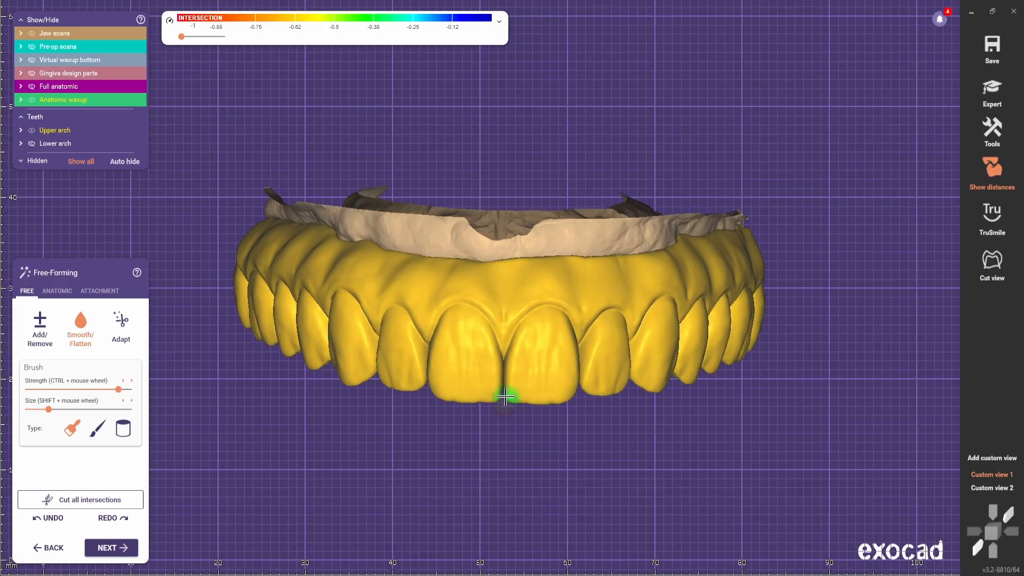
Step: Smooth the side gingiva of the upper arch, then return to the Ridge anatomic preset
{"action": "left_click", "coordinate": [57, 290]}
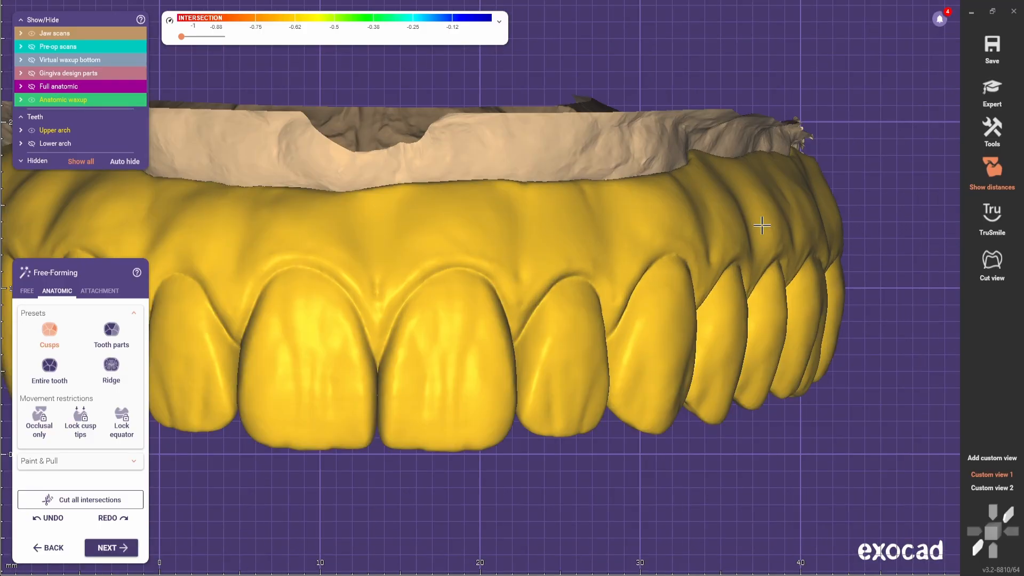
{"action": "left_click", "coordinate": [26, 290]}
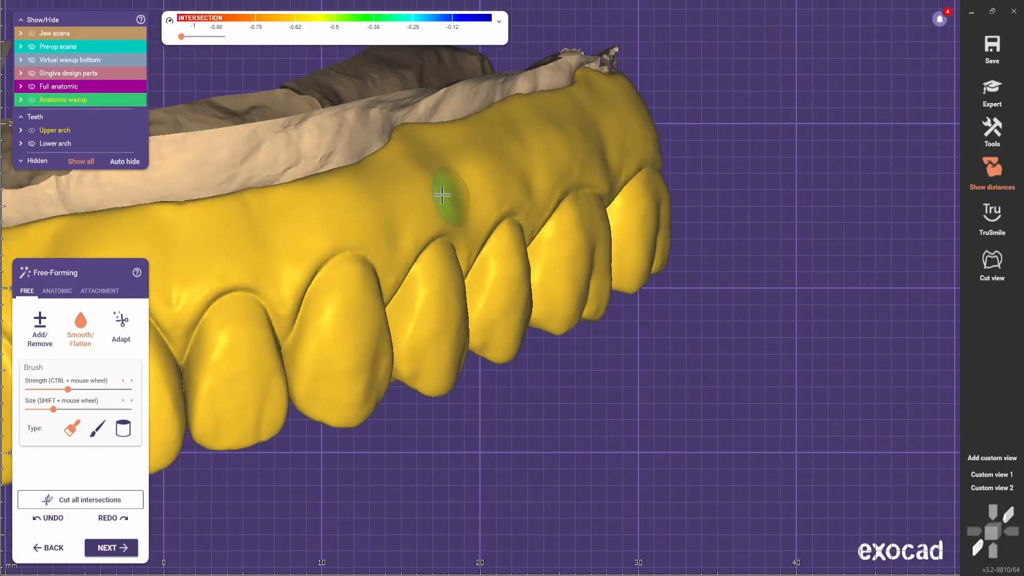
{"action": "left_click", "coordinate": [58, 290]}
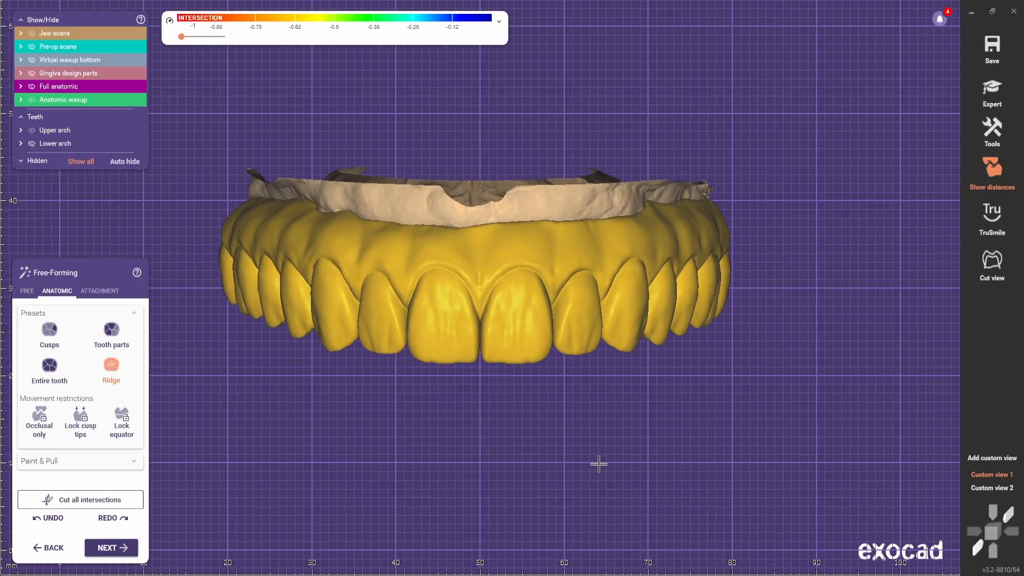
Step: Stipple the upper gingiva and refine the frenum with Add/Remove and anatomic brushes
{"action": "left_click", "coordinate": [26, 290]}
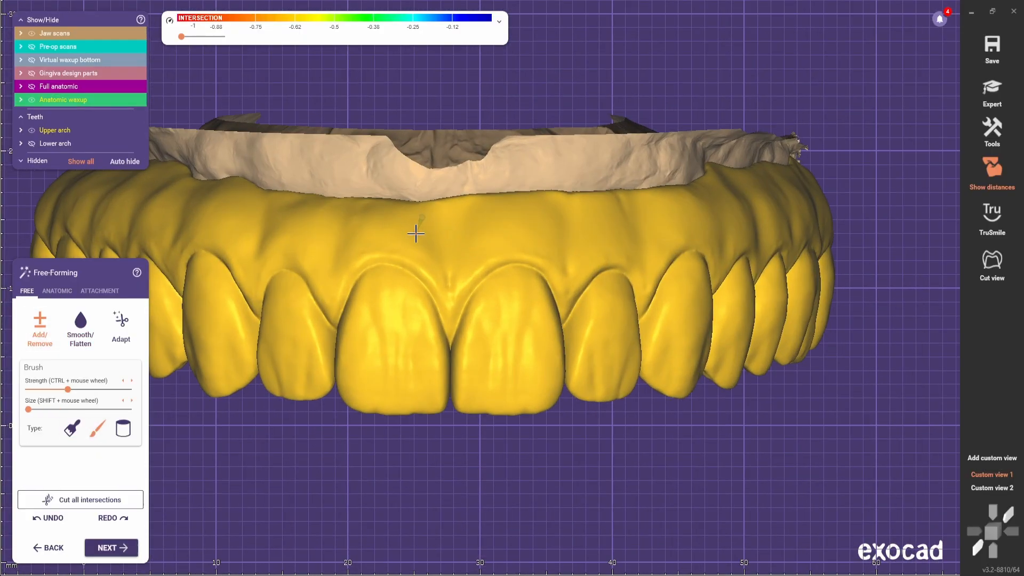
{"action": "mouse_move", "coordinate": [407, 248]}
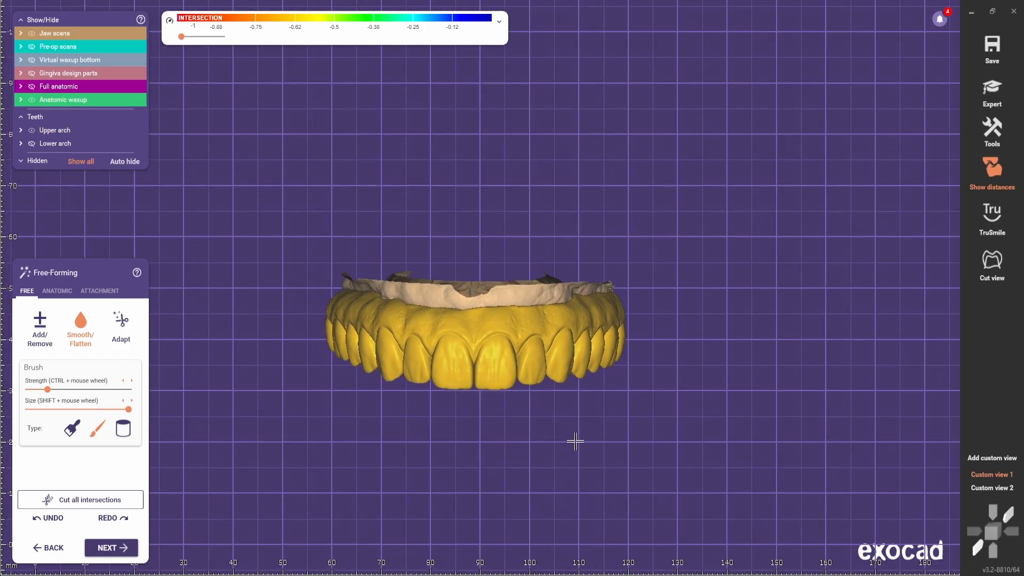
{"action": "scroll", "scroll_direction": "up", "scroll_amount": 3}
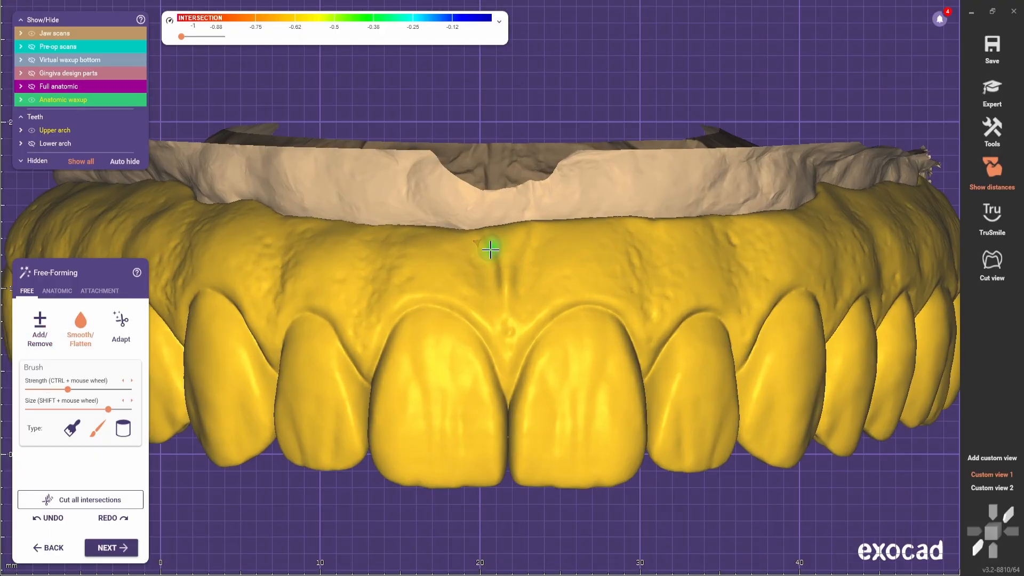
{"action": "left_click", "coordinate": [56, 291]}
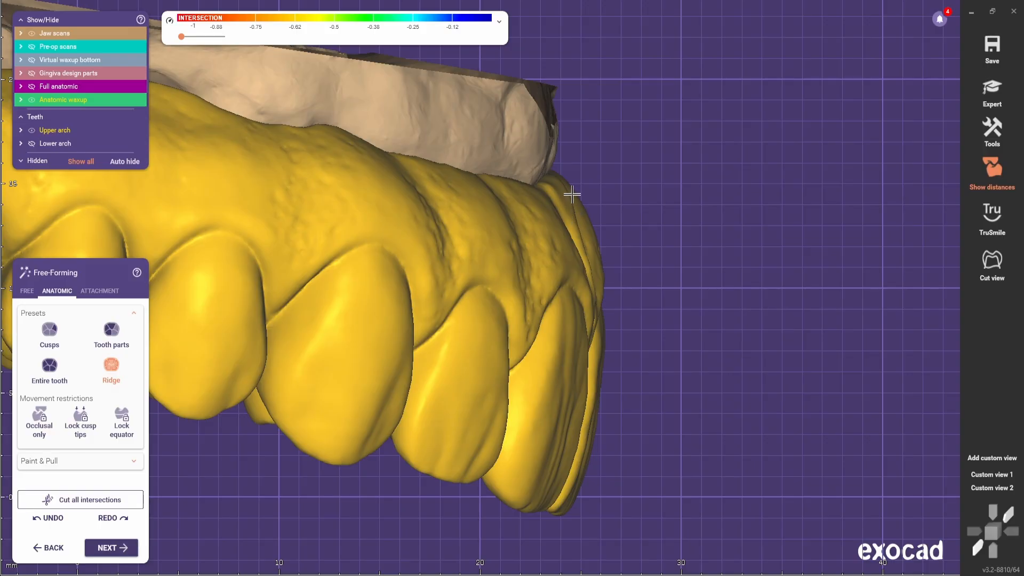
{"action": "mouse_move", "coordinate": [559, 187]}
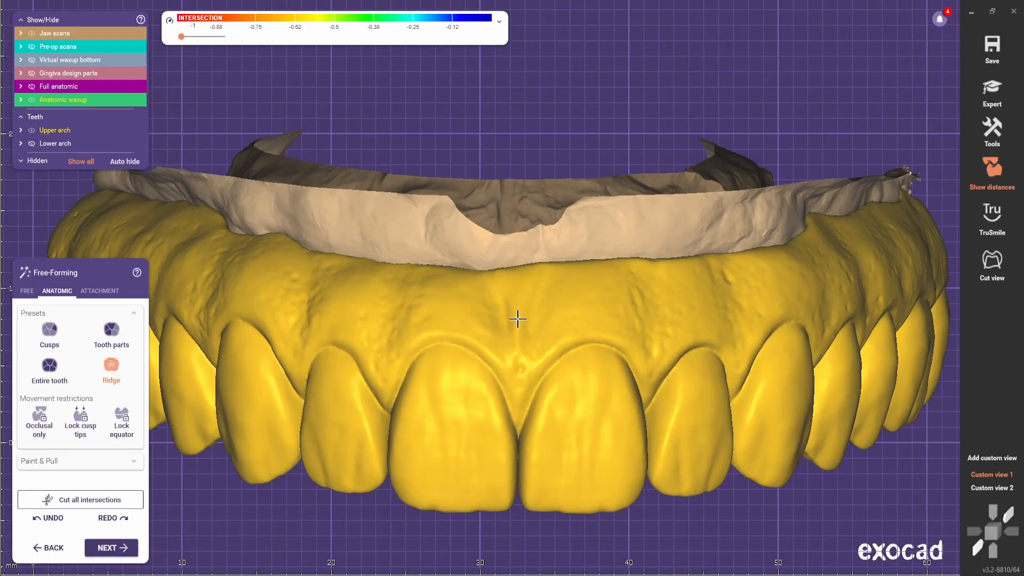
{"action": "left_click", "coordinate": [26, 291]}
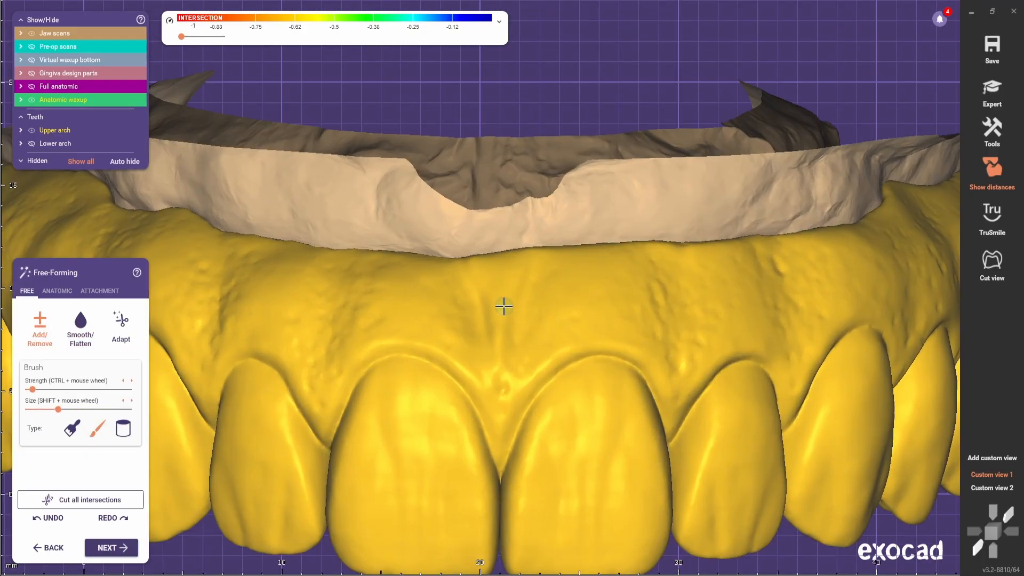
Step: Isolate the lower wax-up and run a static occlusion adaptation against the upper arch
{"action": "left_click", "coordinate": [56, 291]}
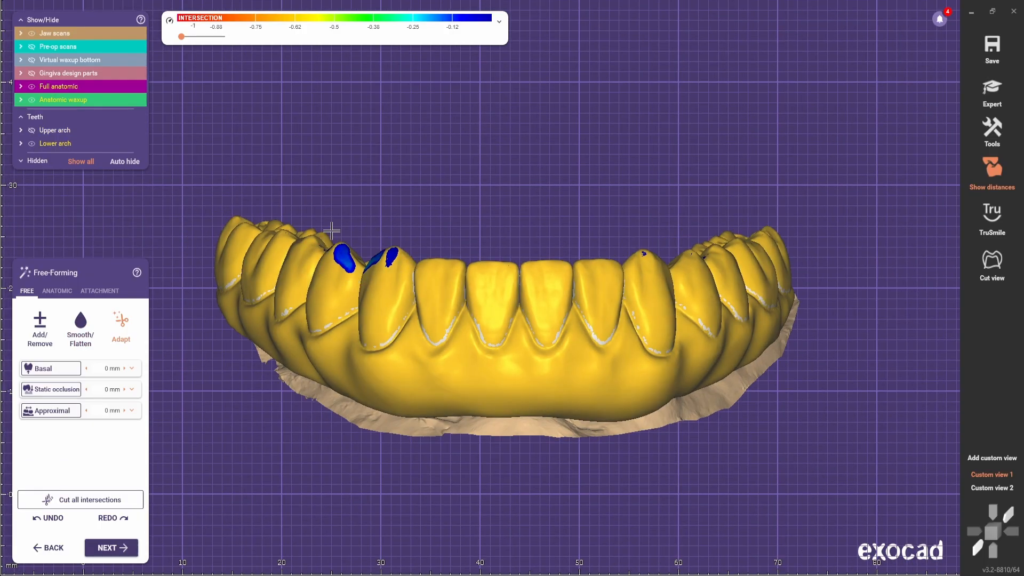
{"action": "left_click", "coordinate": [51, 388]}
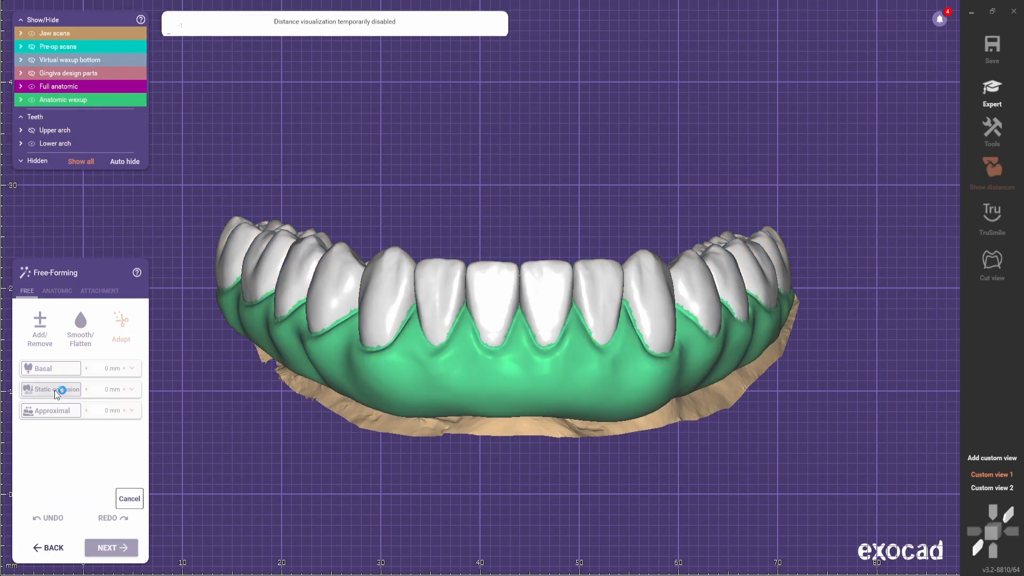
Step: Finish the occlusal adaptation and bring up anatomic presets to contour the lower gingiva
{"action": "left_click", "coordinate": [80, 329]}
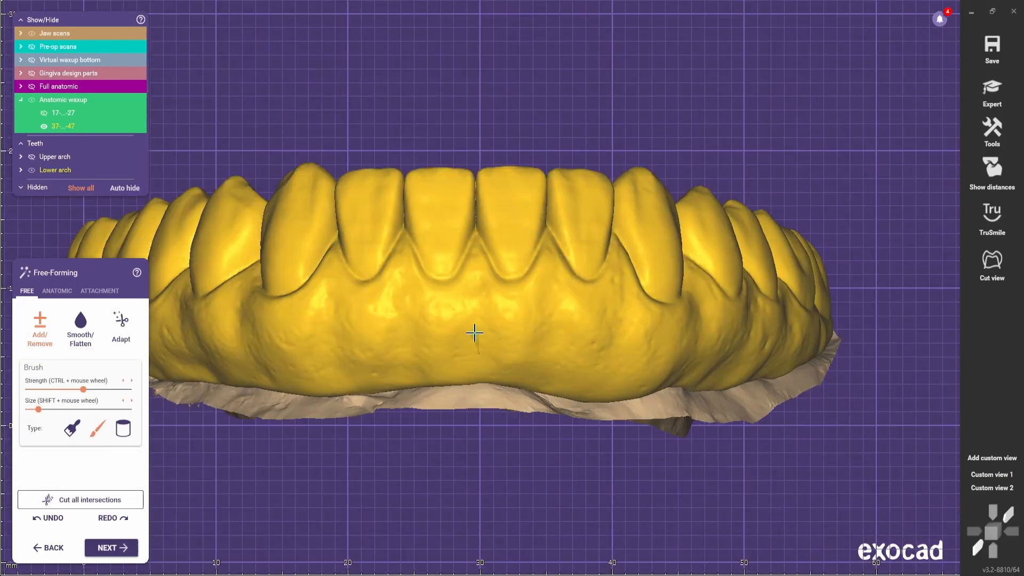
{"action": "left_click", "coordinate": [57, 291]}
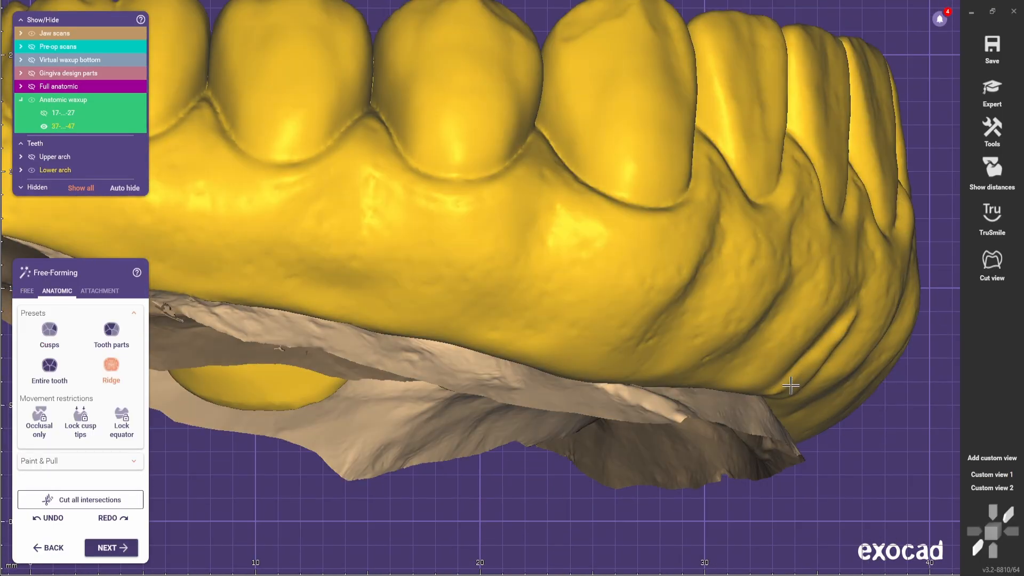